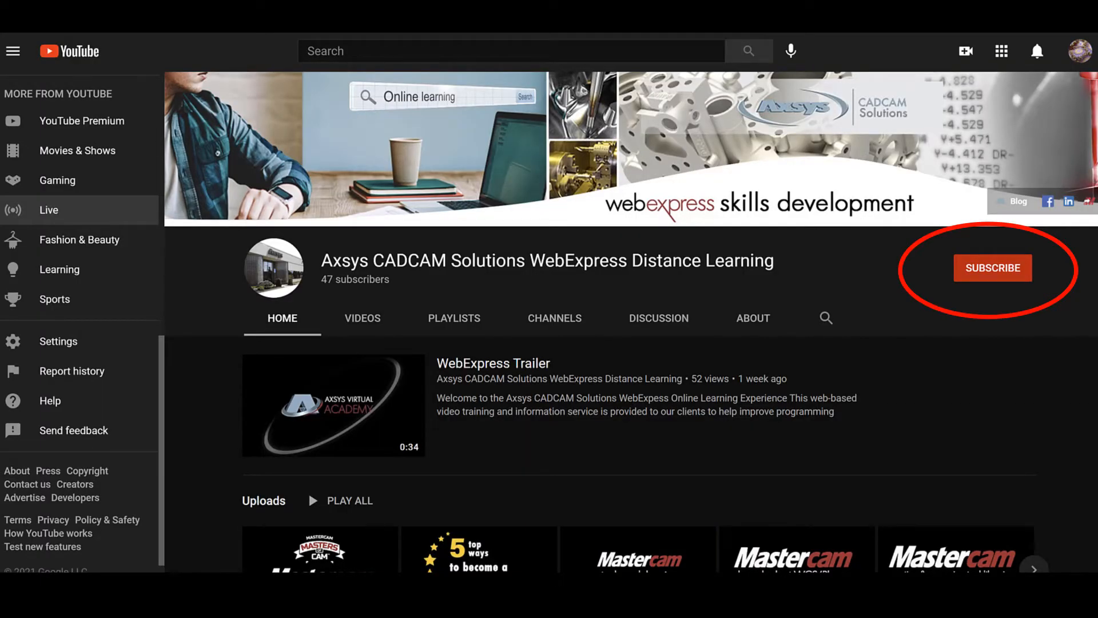
# Leave the Axsys CADCAM YouTube page for the mold core file in Mastercam
pyautogui.click(991, 268)
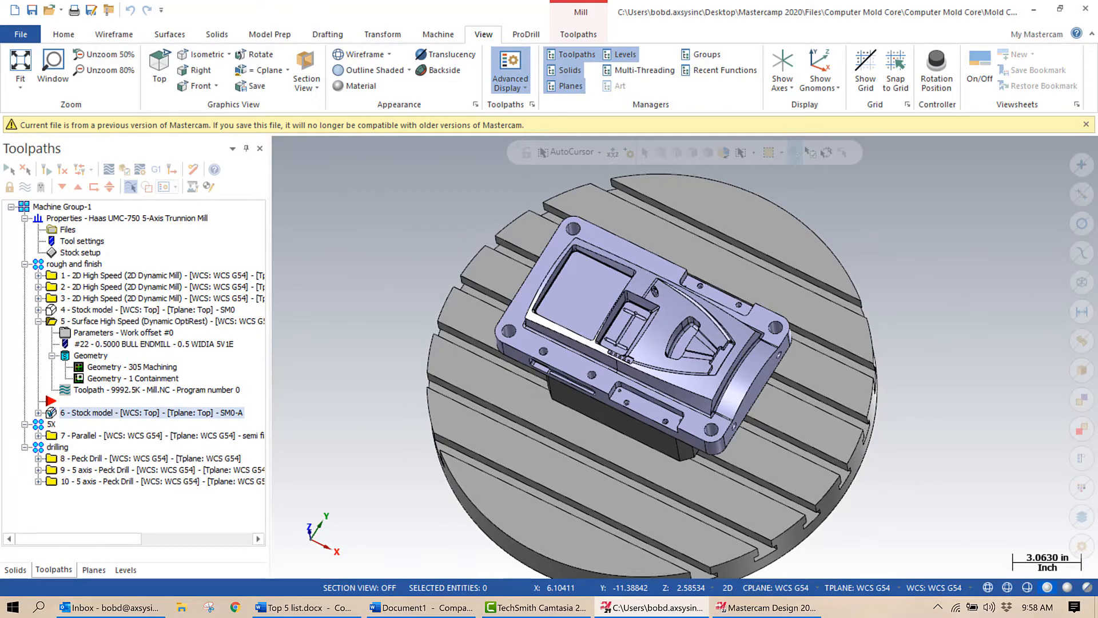
# Show level 600 rough WF from a top view so its red boundary chains appear, then return to Toolpaths
pyautogui.click(126, 569)
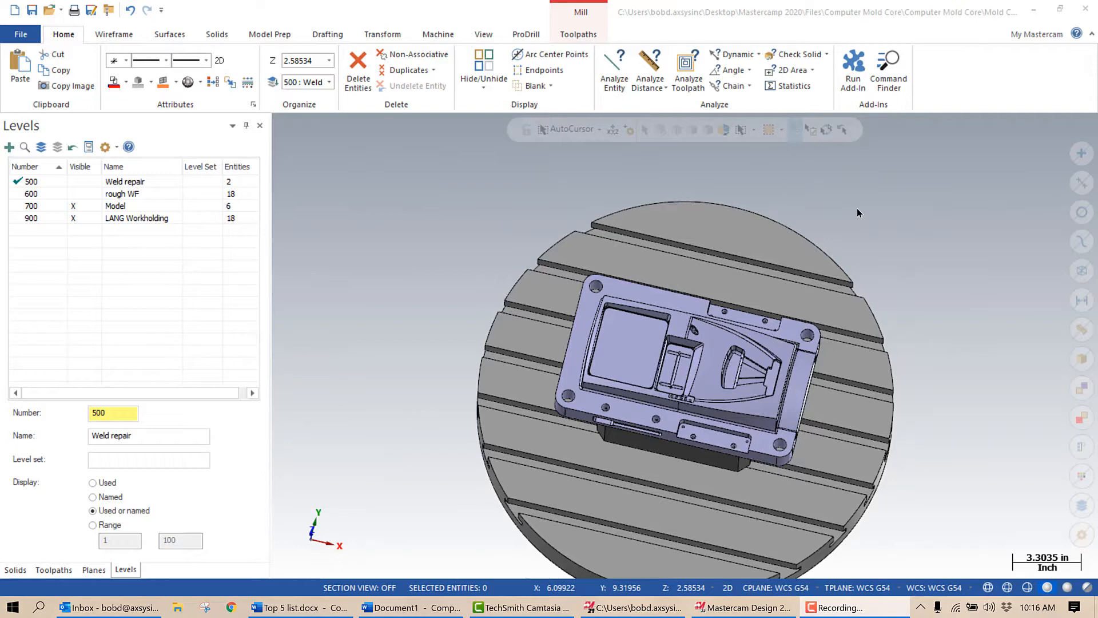
pyautogui.click(575, 287)
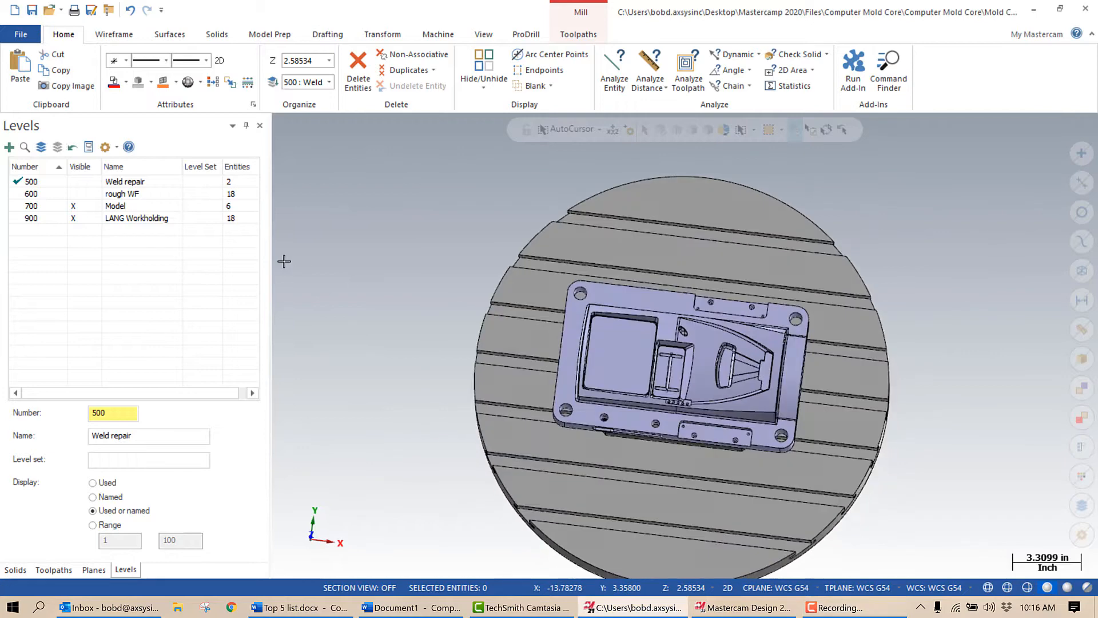
pyautogui.click(122, 193)
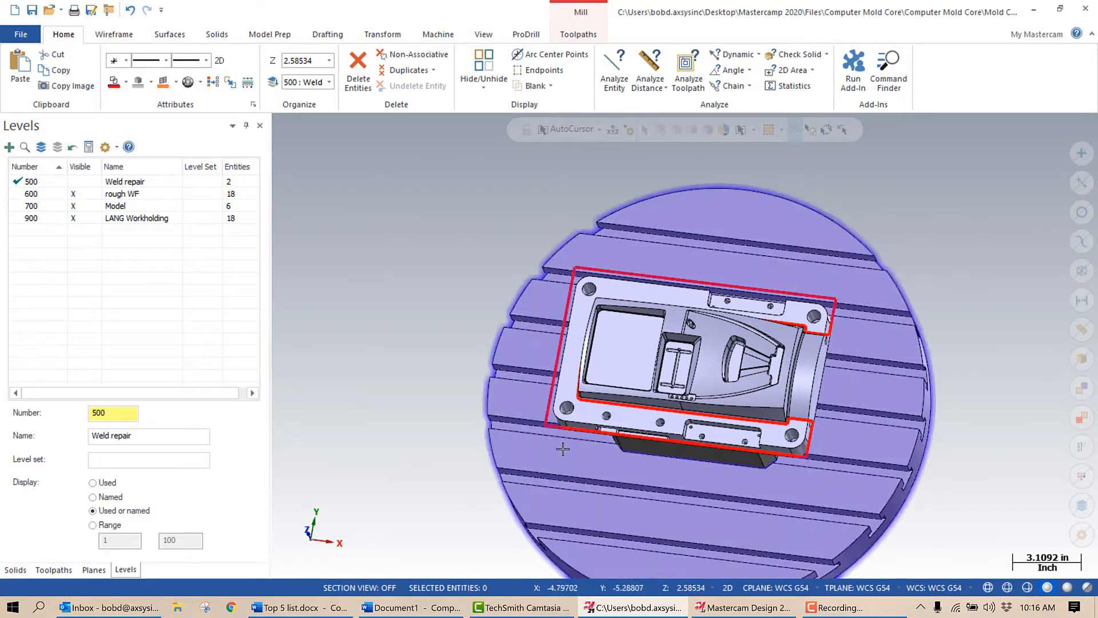
pyautogui.moveTo(637, 454)
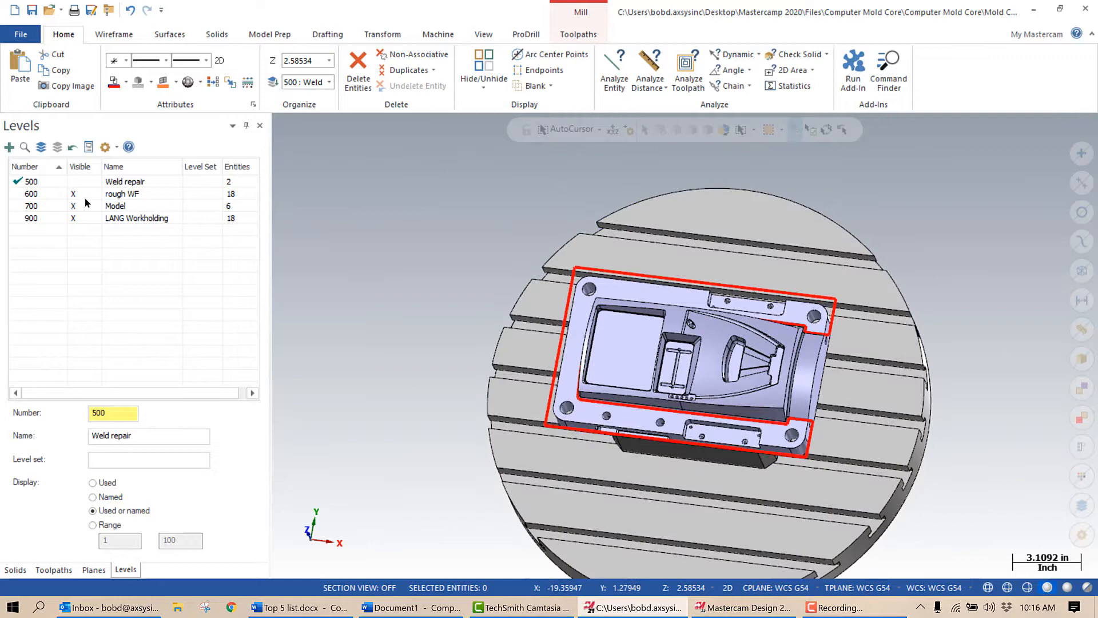
pyautogui.click(53, 570)
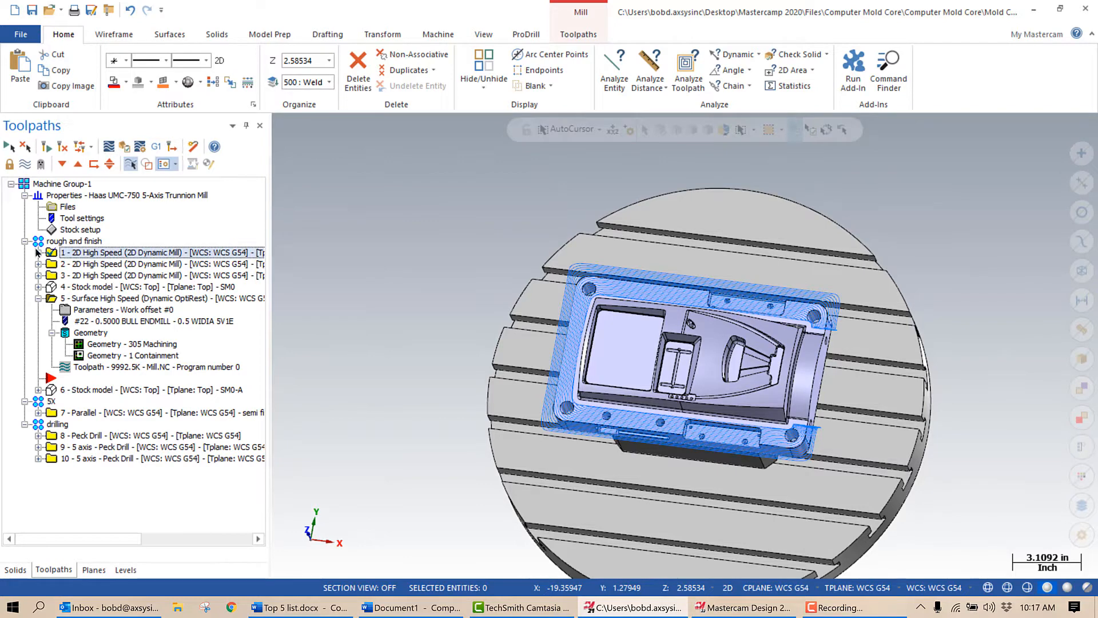
# Add the outer boundary as a second chain to toolpath 1 and confirm the machining and air regions
pyautogui.click(39, 251)
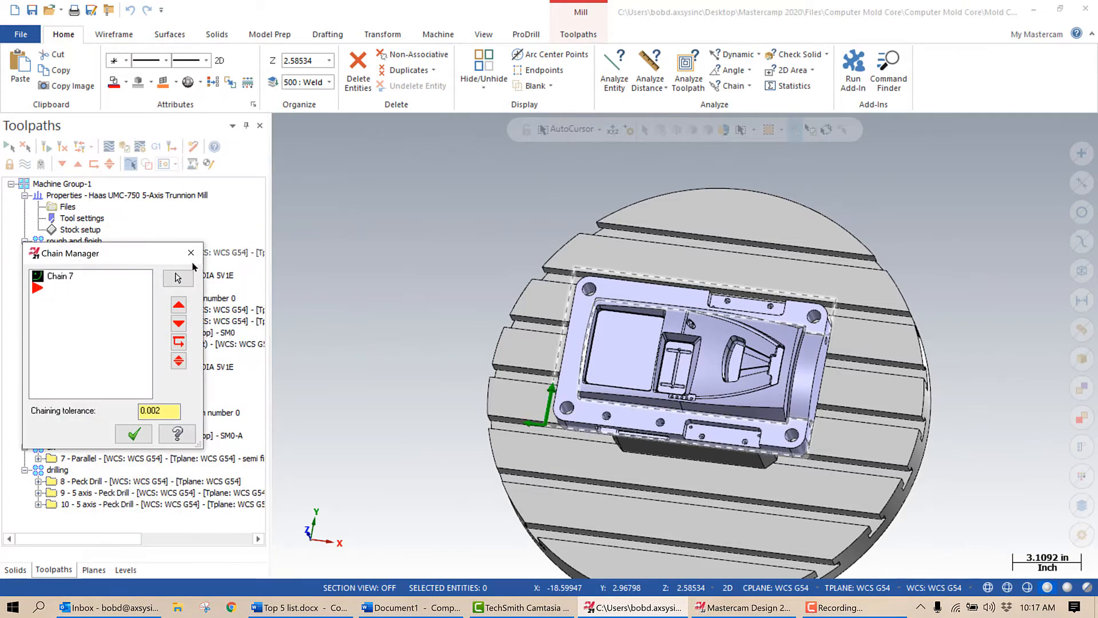
pyautogui.click(133, 433)
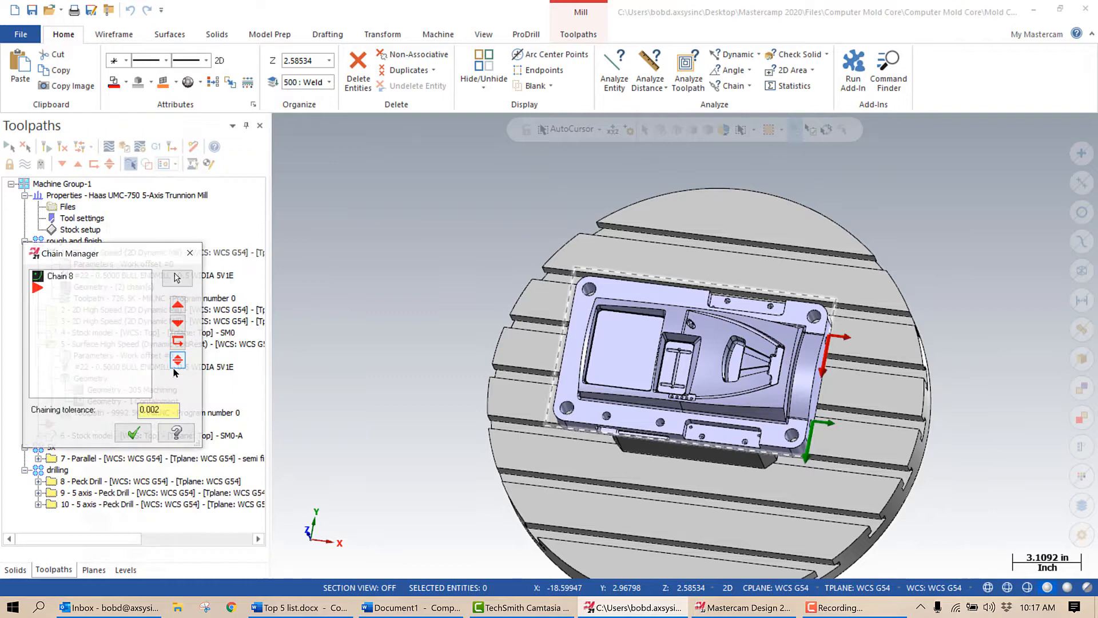
pyautogui.moveTo(178, 360)
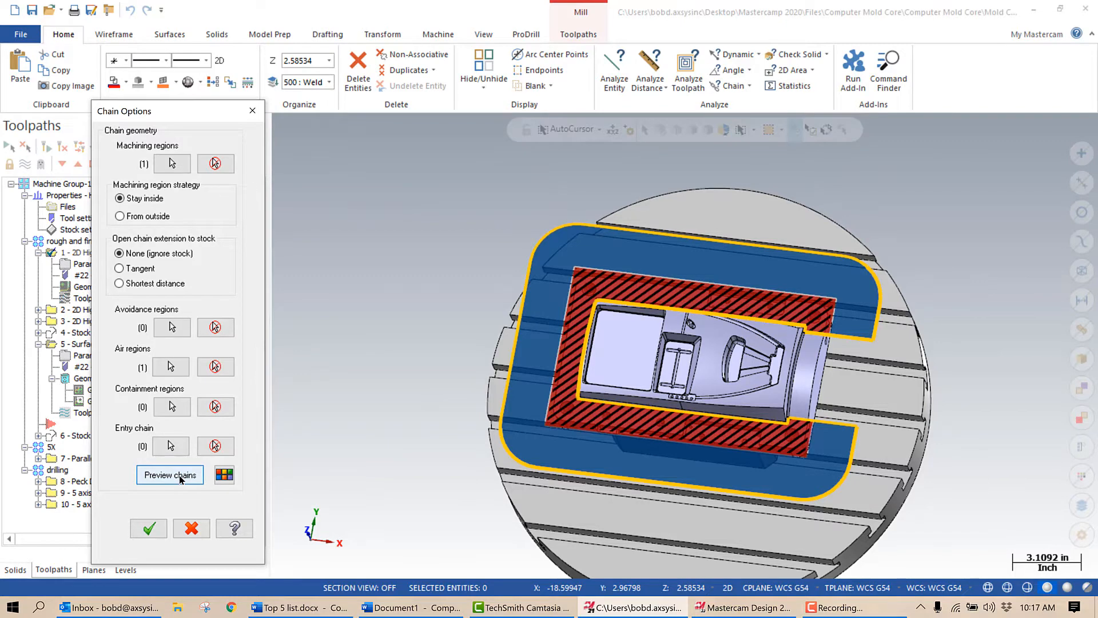
pyautogui.moveTo(601, 454)
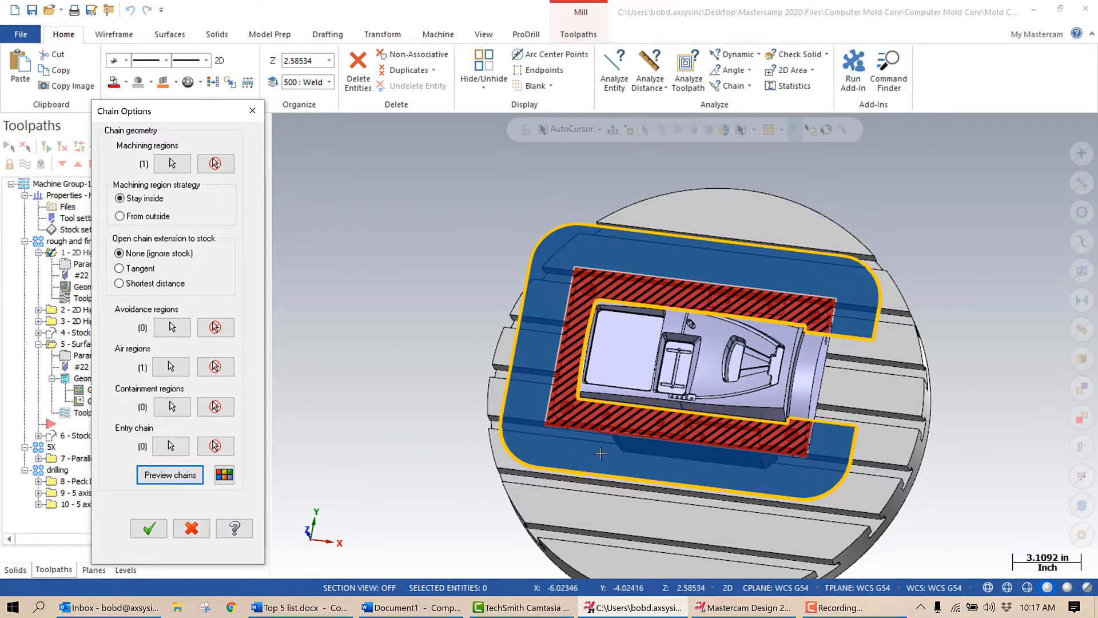
pyautogui.moveTo(852, 473)
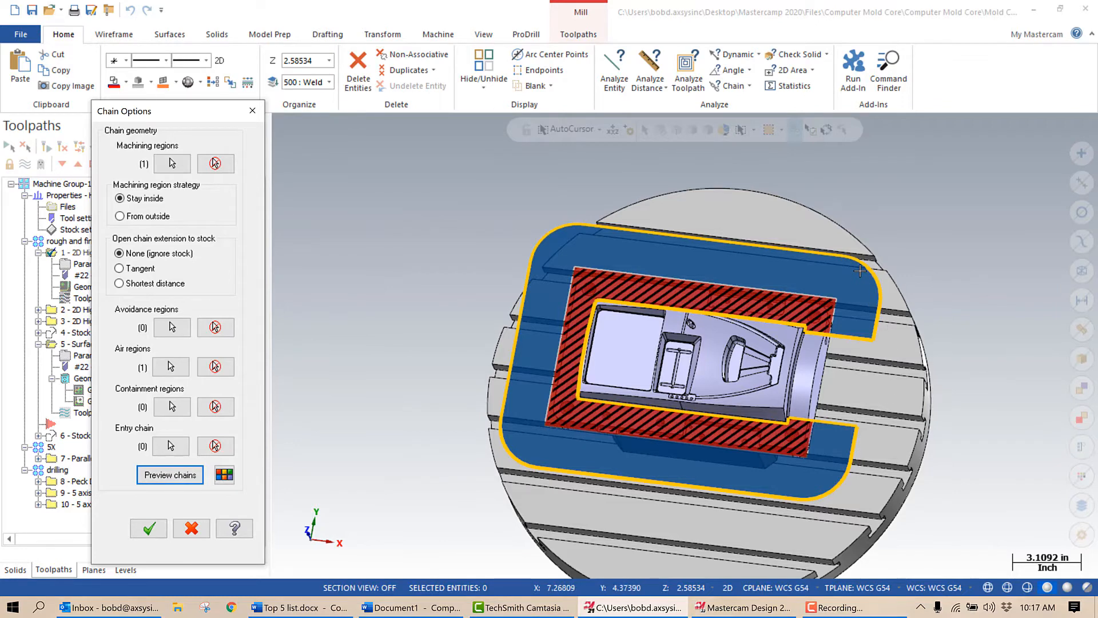
pyautogui.moveTo(857, 280)
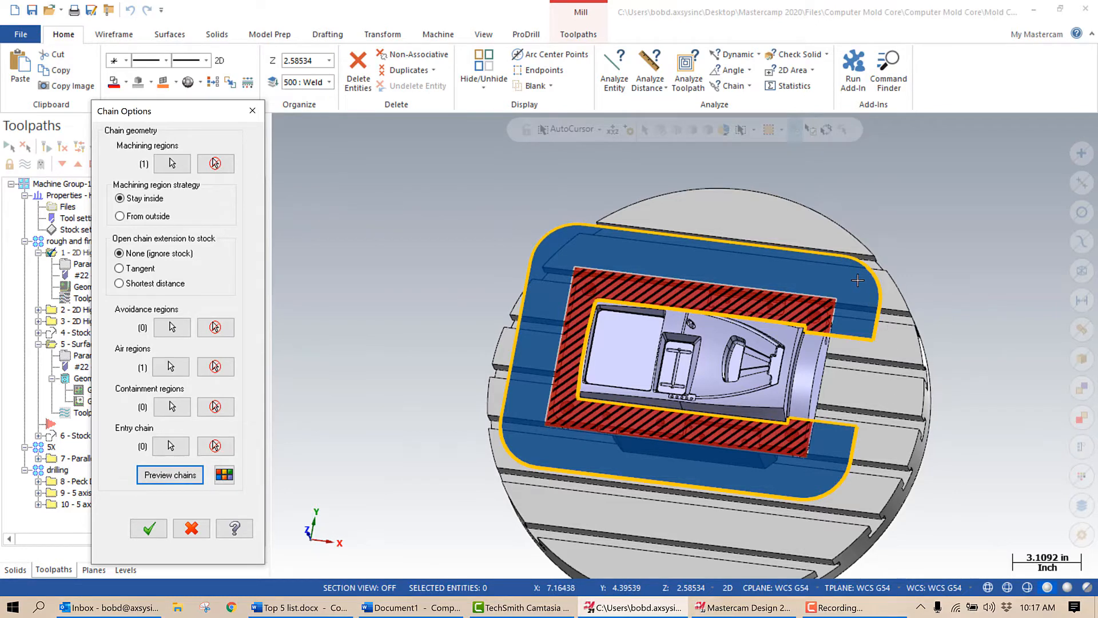
pyautogui.moveTo(148, 528)
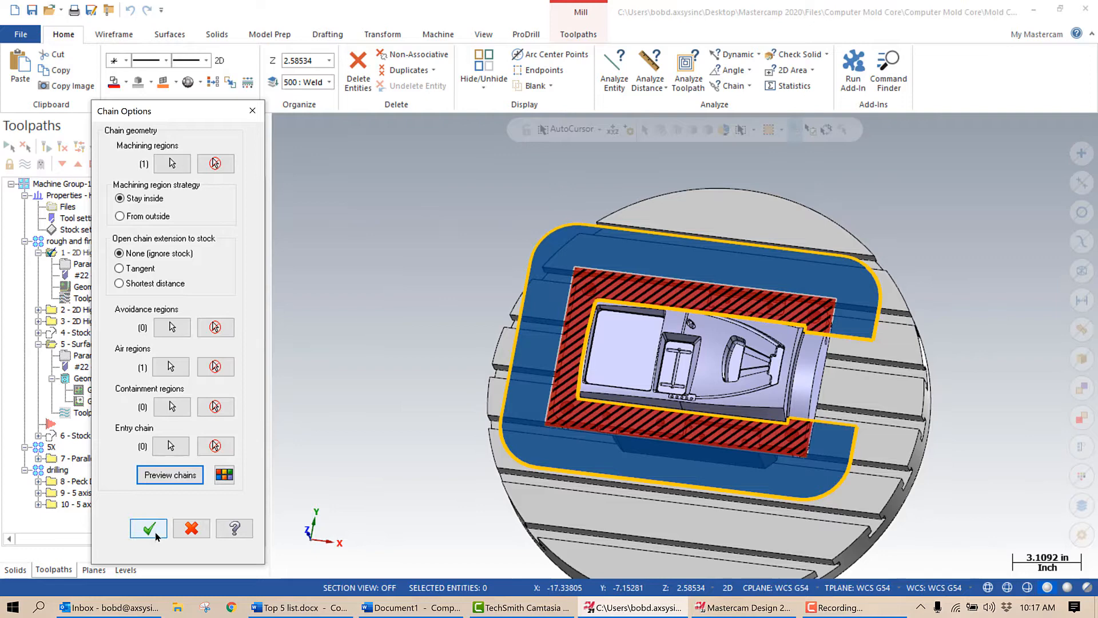
pyautogui.click(148, 528)
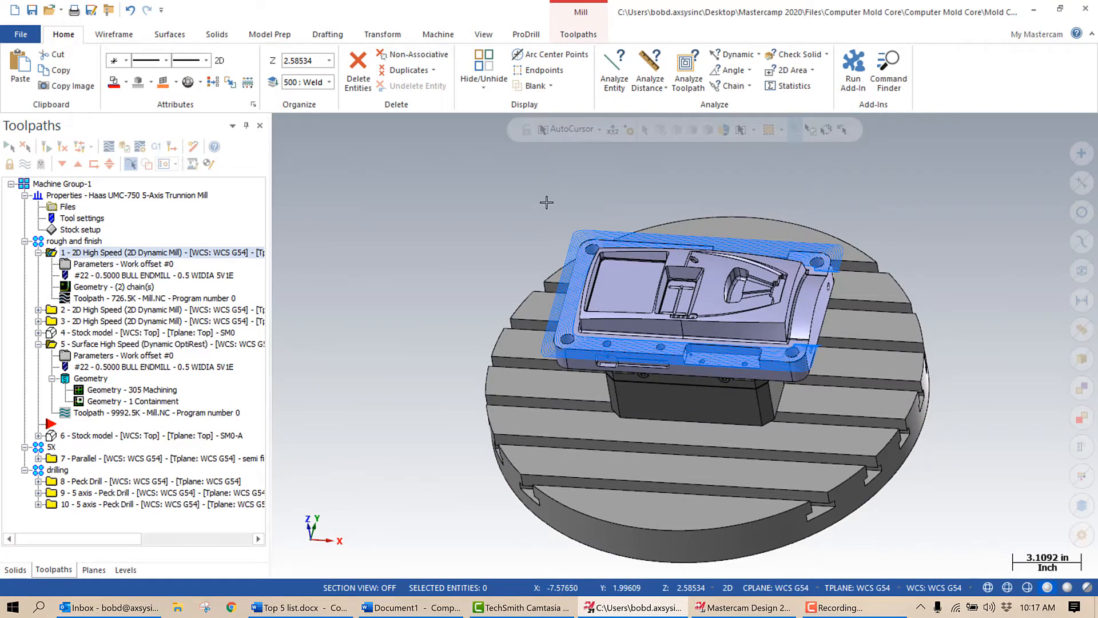
# Display toolpath passes on the core and regenerate the edited 2D dynamic mill toolpath
pyautogui.click(483, 34)
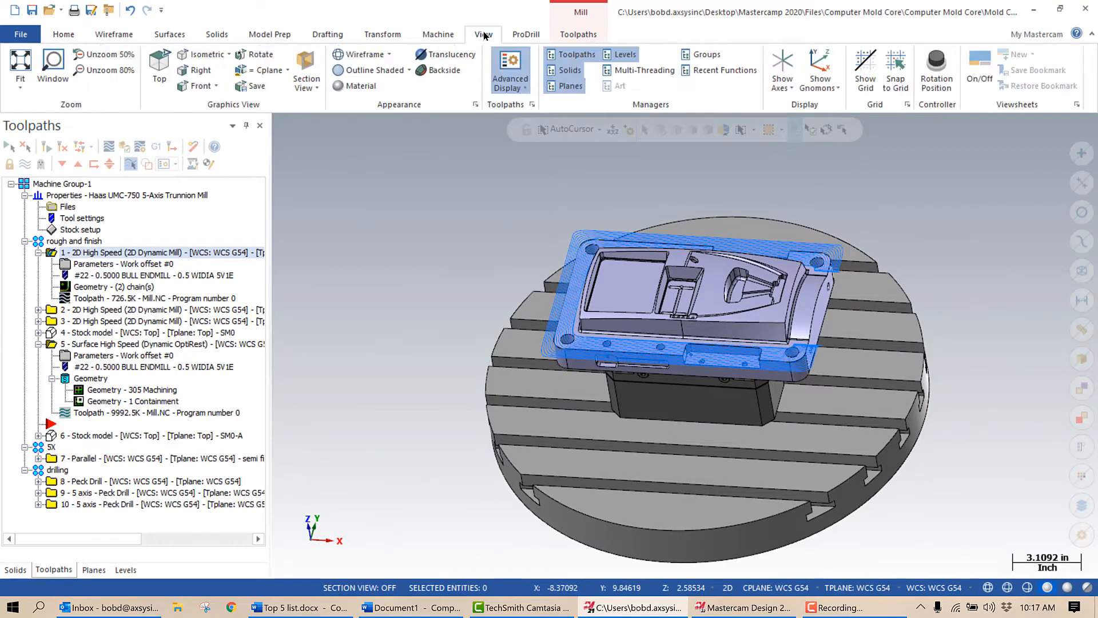
pyautogui.click(510, 67)
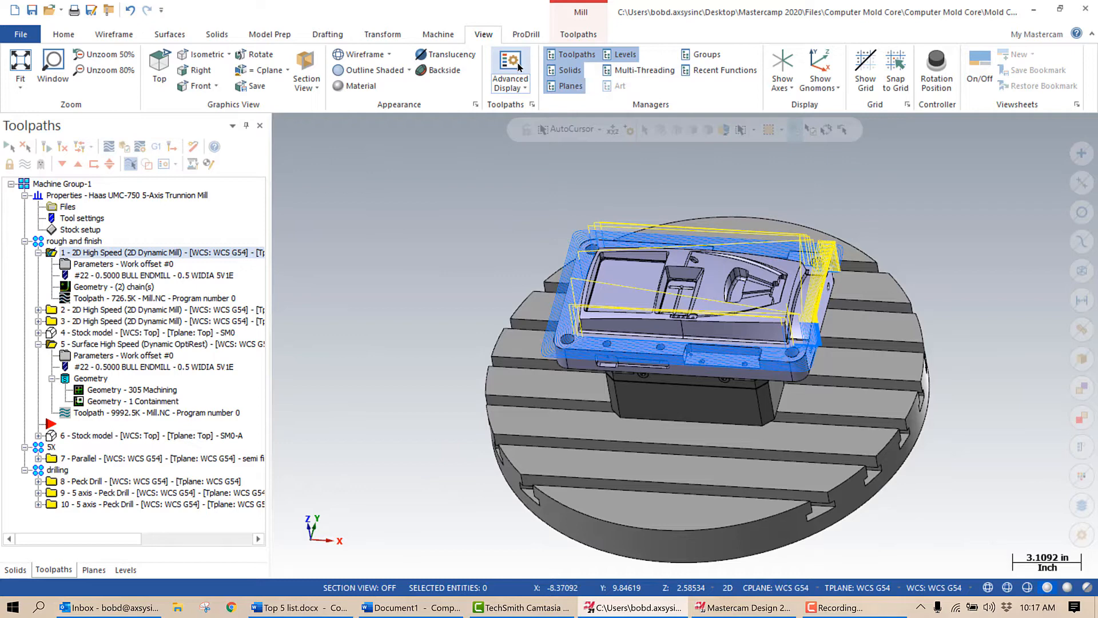
pyautogui.click(511, 63)
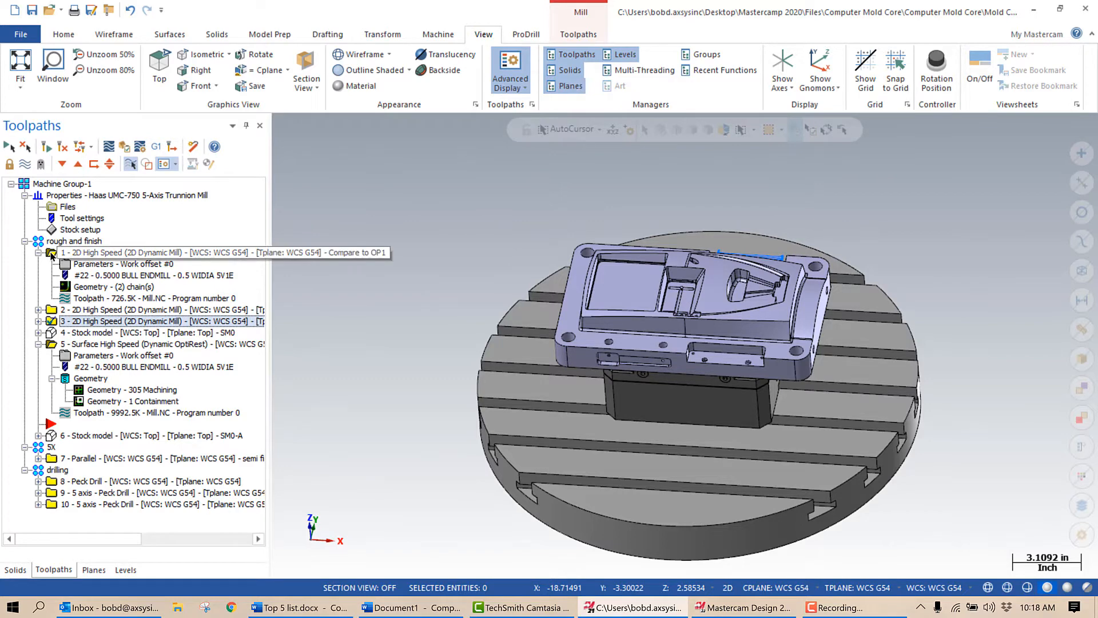
# Select 4 - Stock model to view the material left on the core after roughing
pyautogui.click(122, 332)
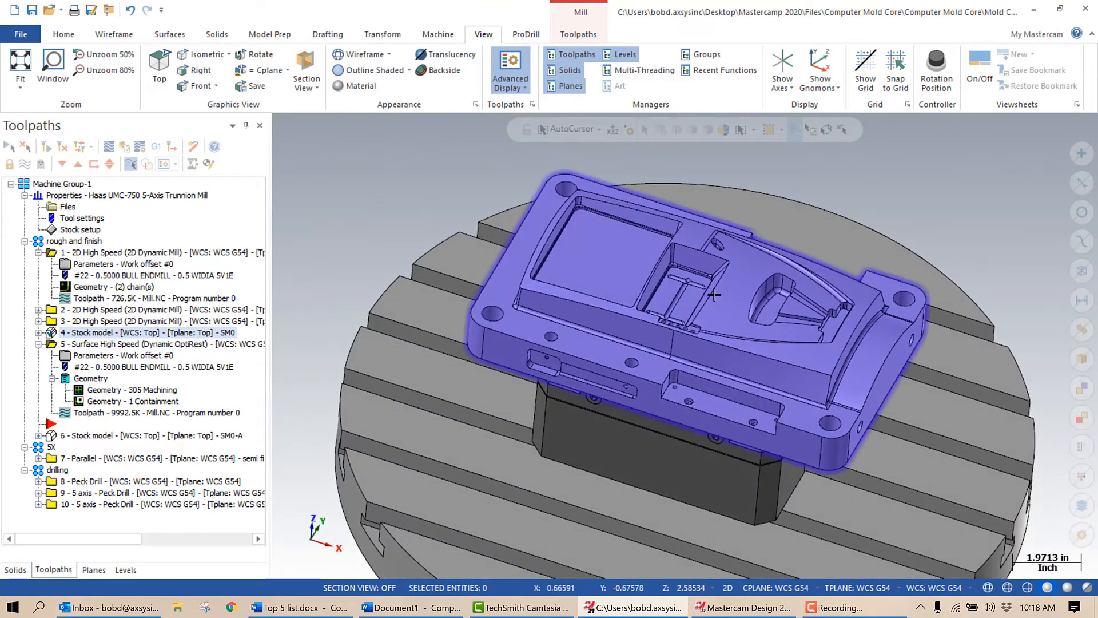
pyautogui.moveTo(731, 299)
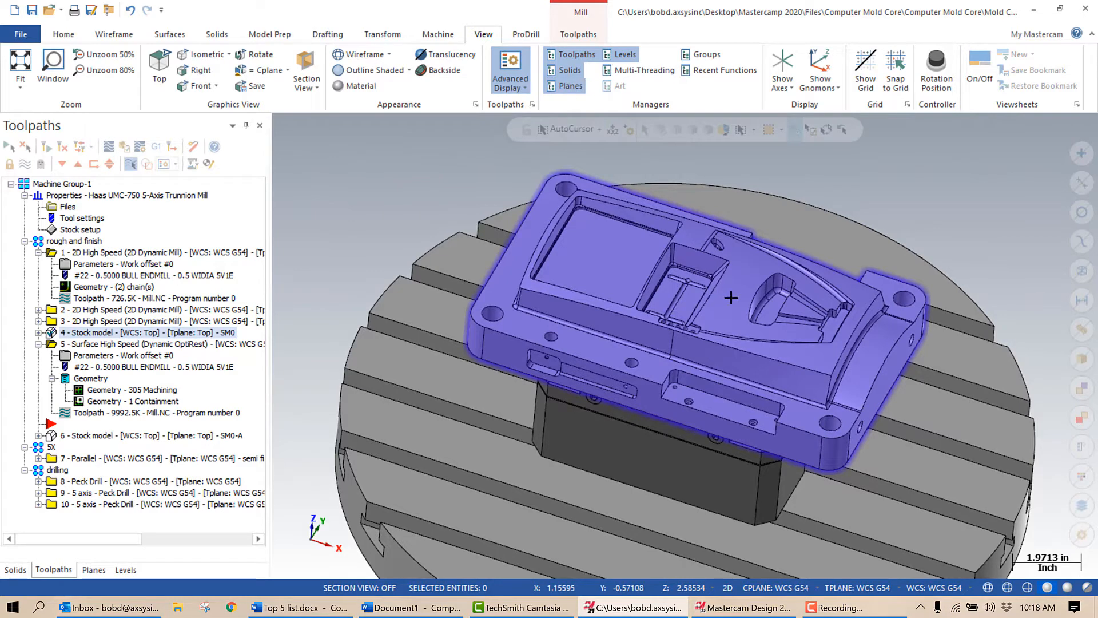
pyautogui.moveTo(700, 307)
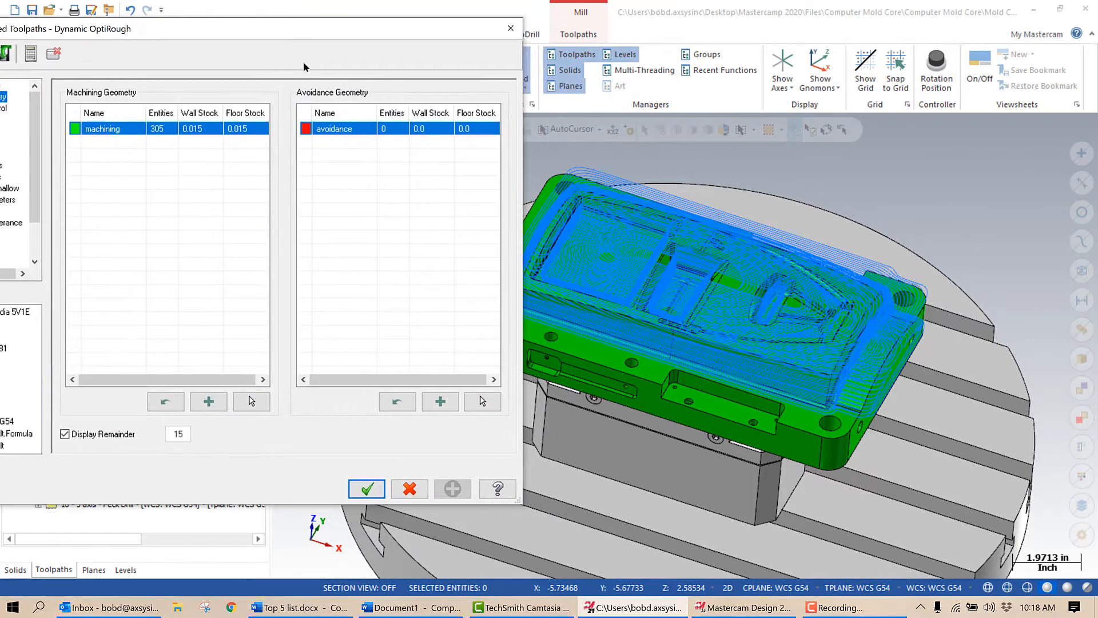
pyautogui.moveTo(689, 341)
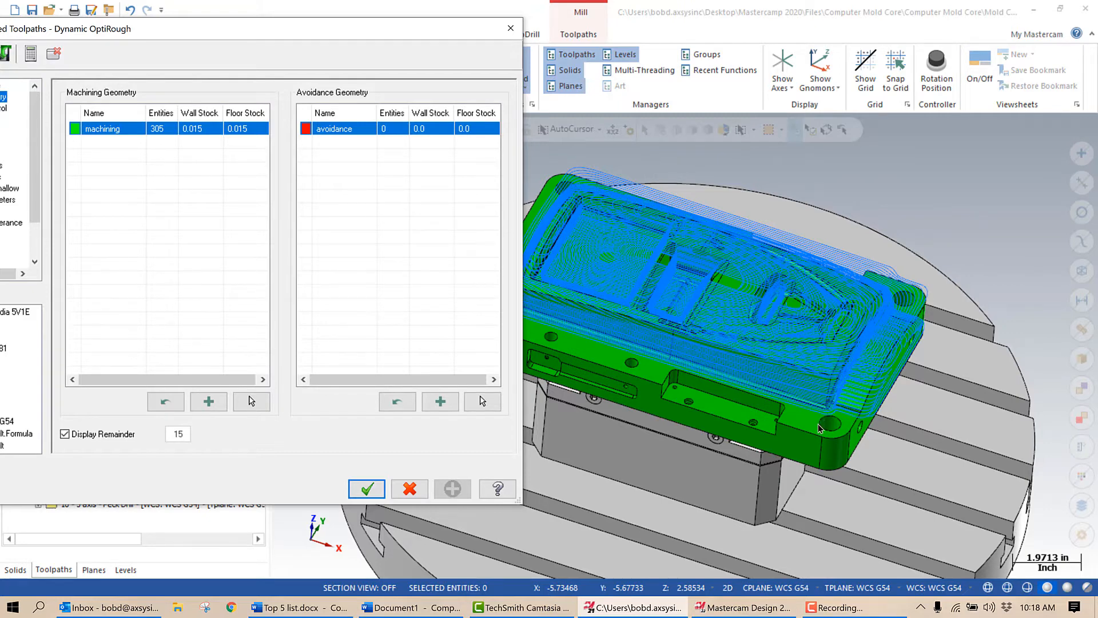
pyautogui.moveTo(853, 444)
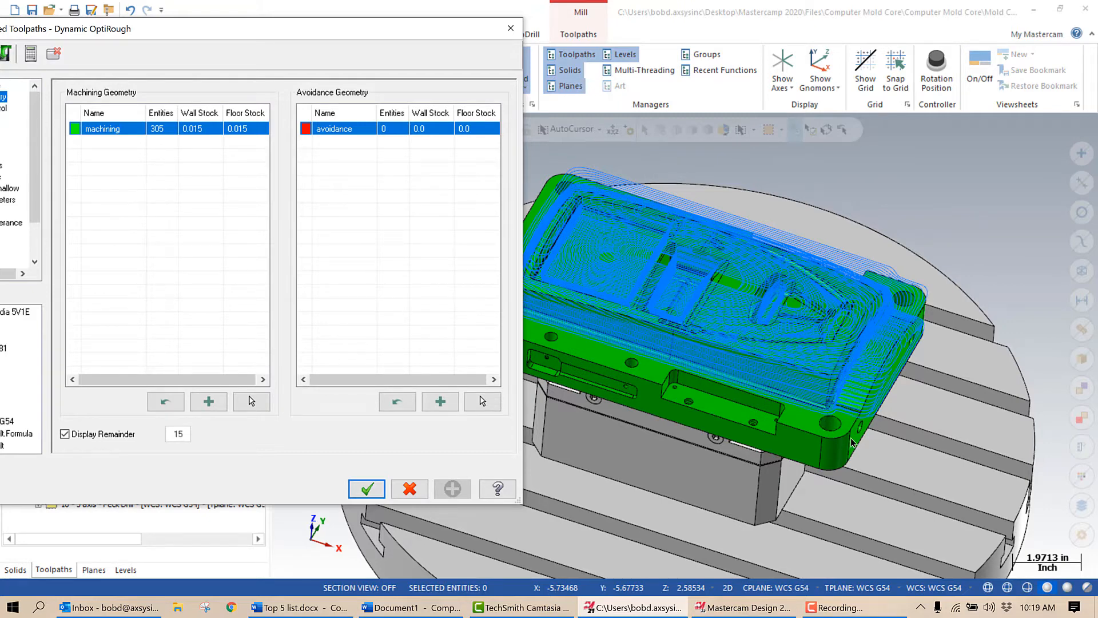
pyautogui.moveTo(844, 442)
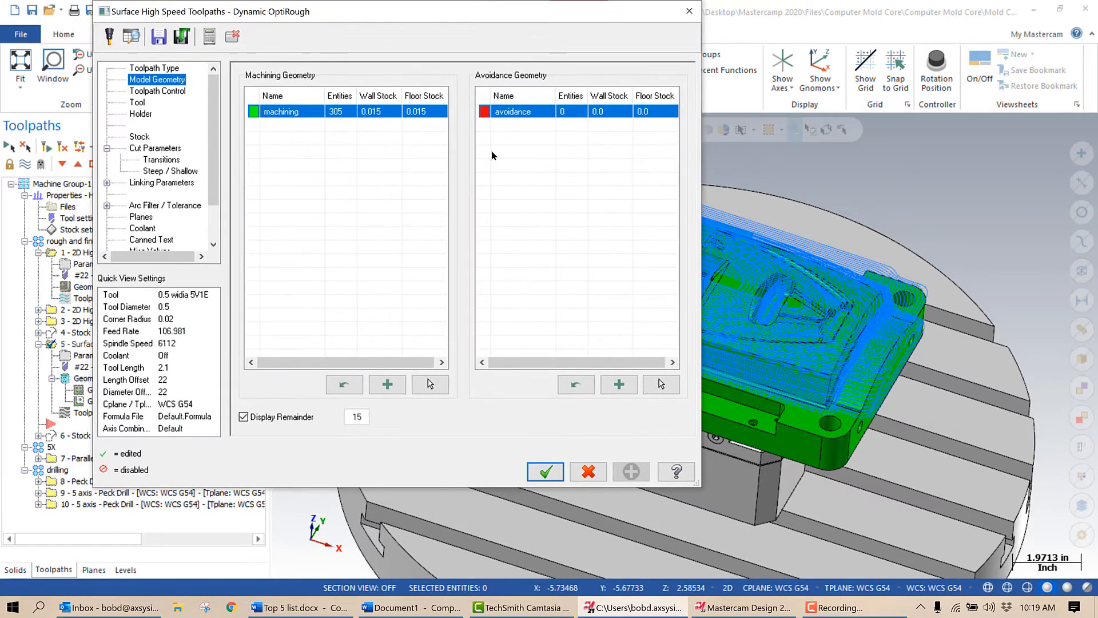
pyautogui.moveTo(323, 40)
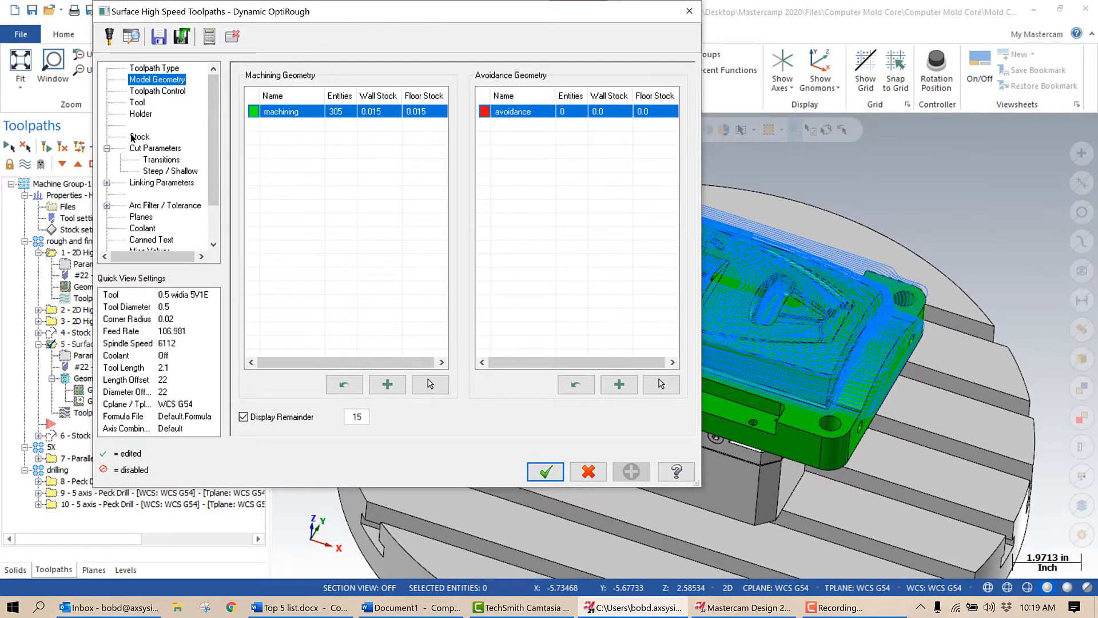
# Set the Dynamic OptiRest rest material to come from 4 - Stock model and accept the parameters
pyautogui.click(140, 136)
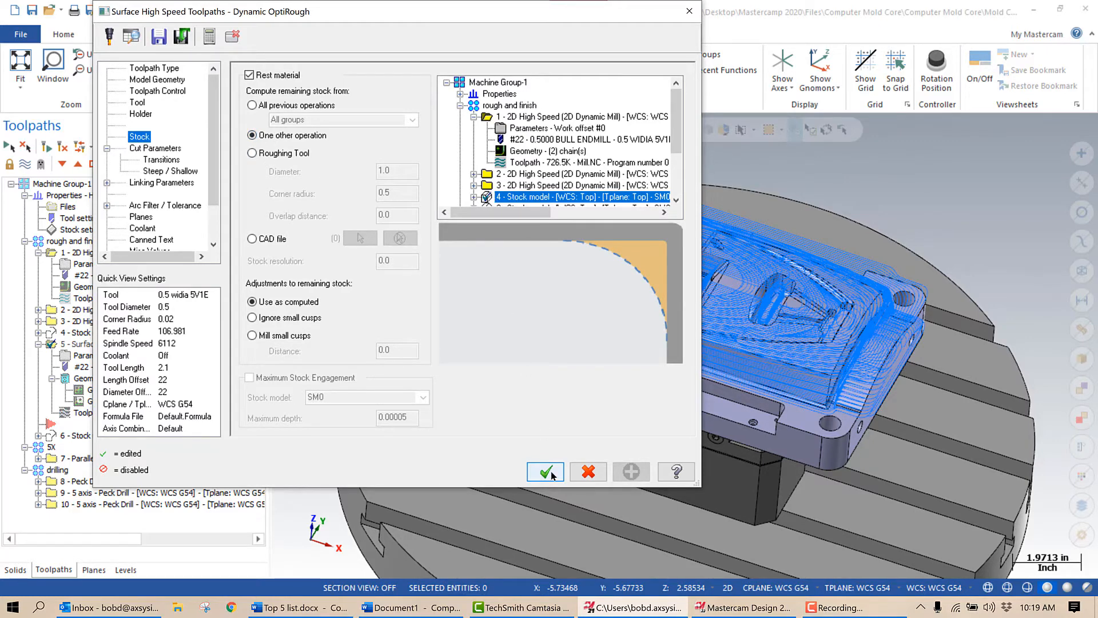
pyautogui.click(544, 471)
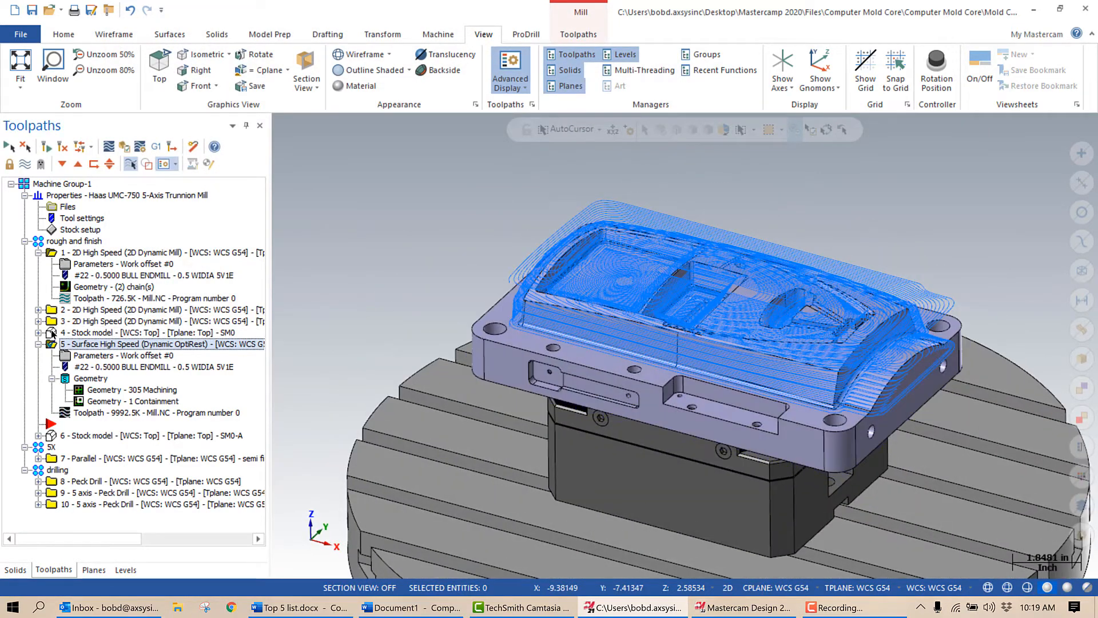
pyautogui.click(139, 332)
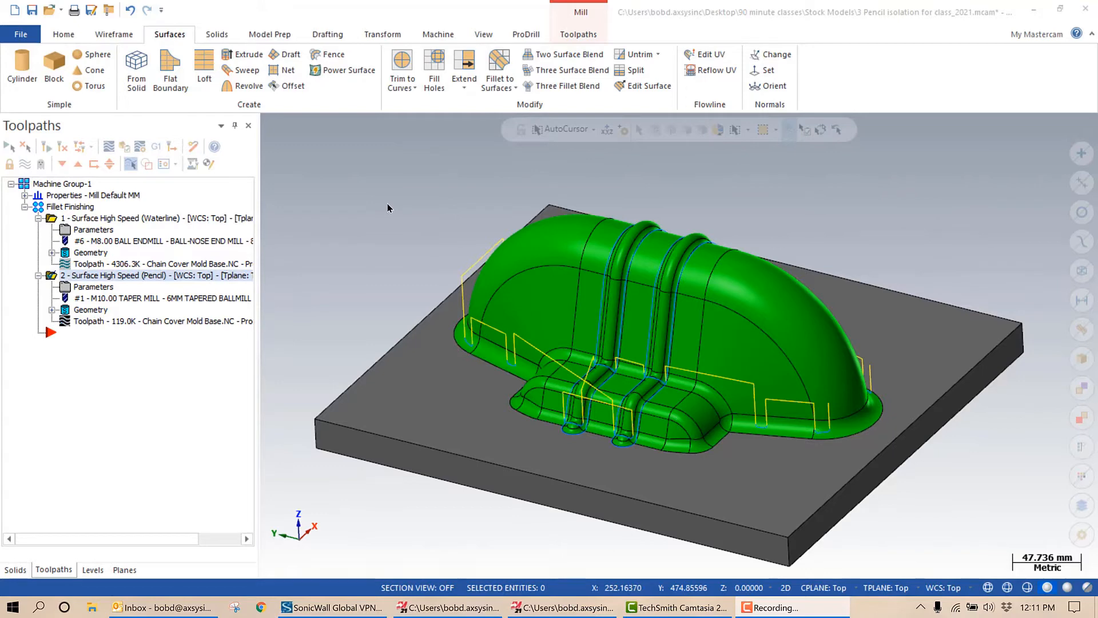
pyautogui.moveTo(243, 288)
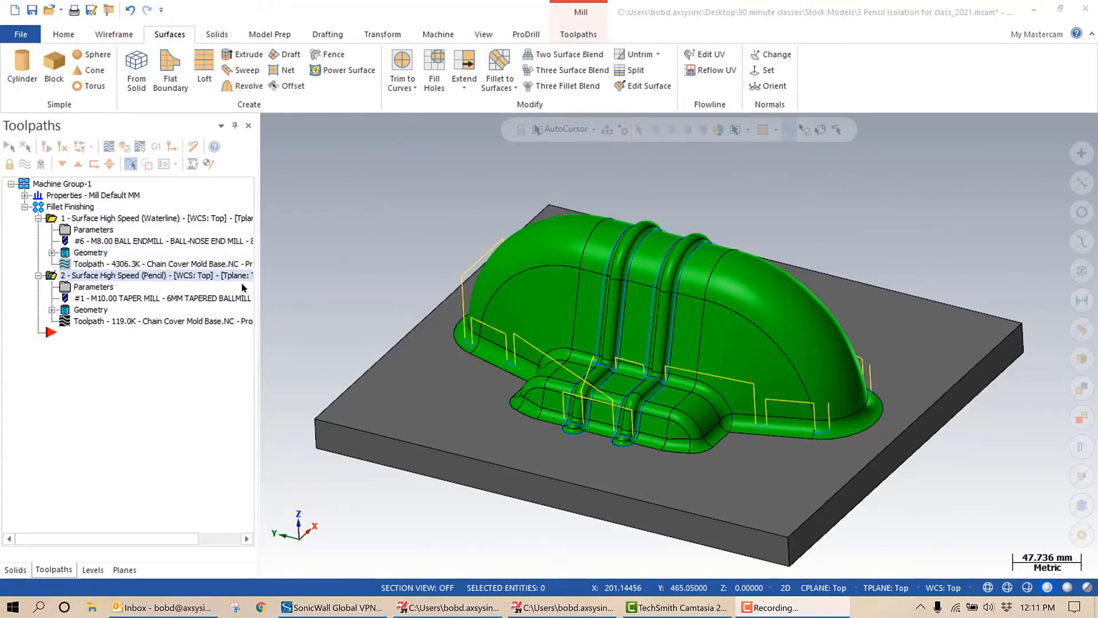
pyautogui.moveTo(76, 277)
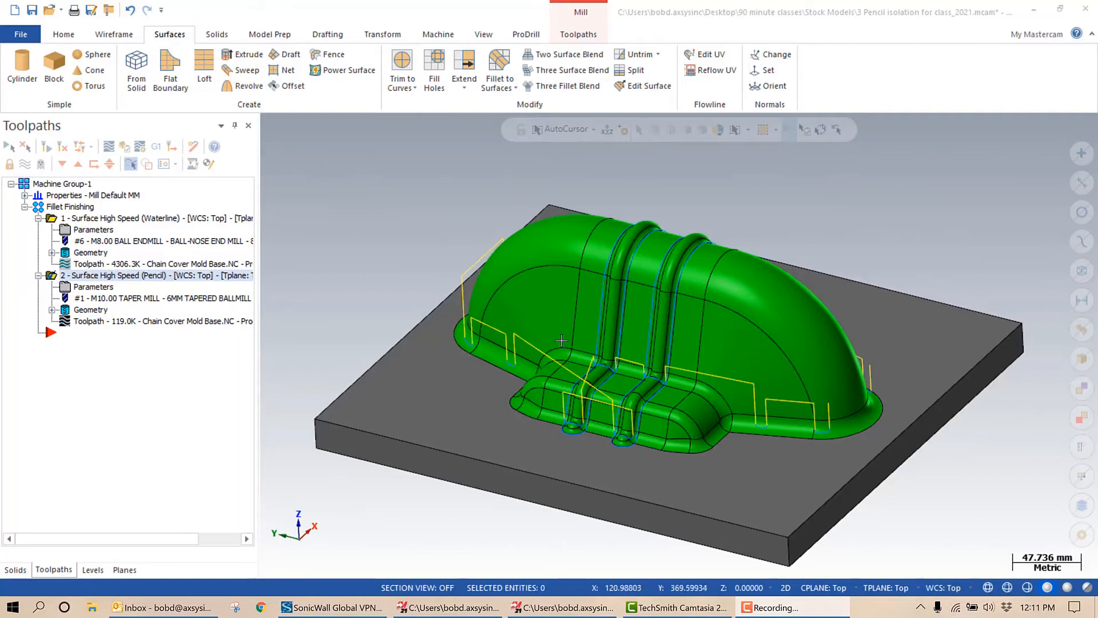
pyautogui.scroll(3)
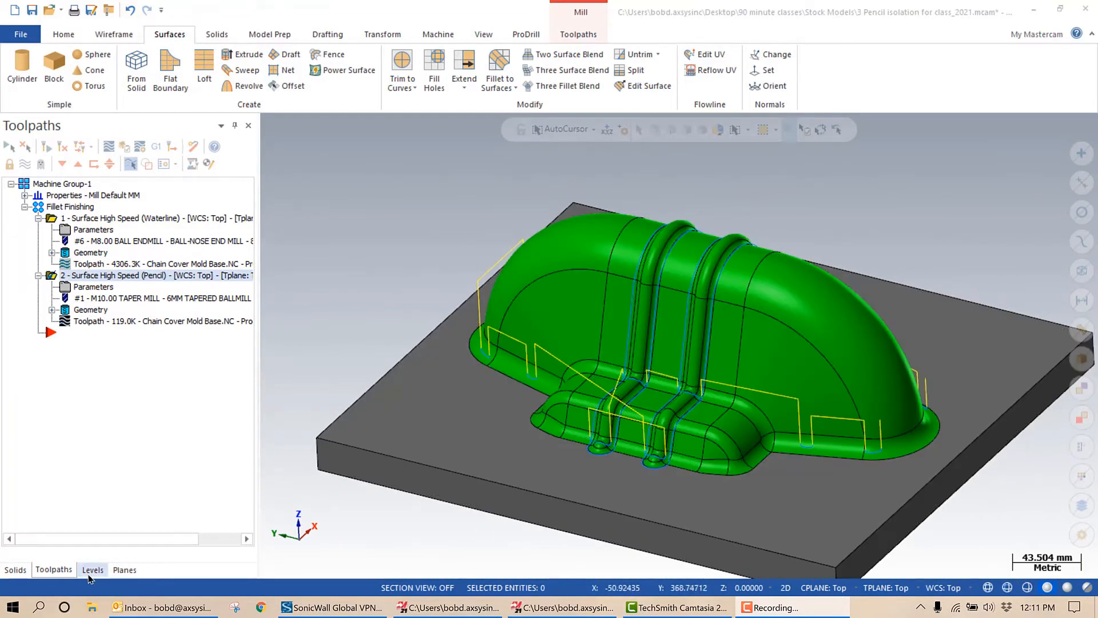
# Copy the groove fillet faces as surfaces onto level 3, then make the solid level visible again
pyautogui.click(93, 569)
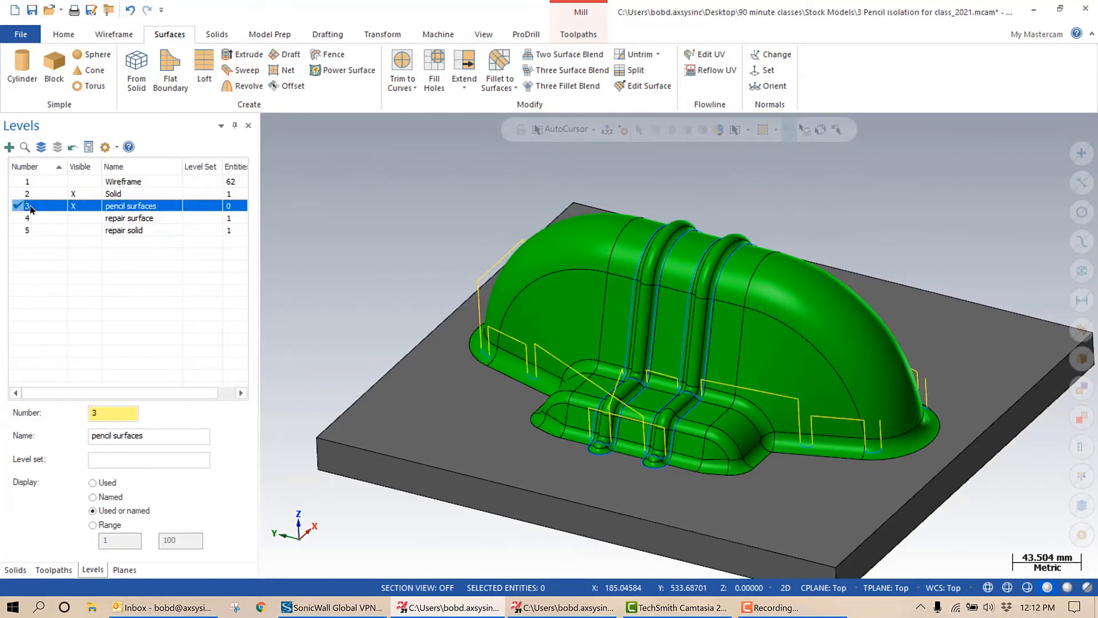
pyautogui.moveTo(136, 66)
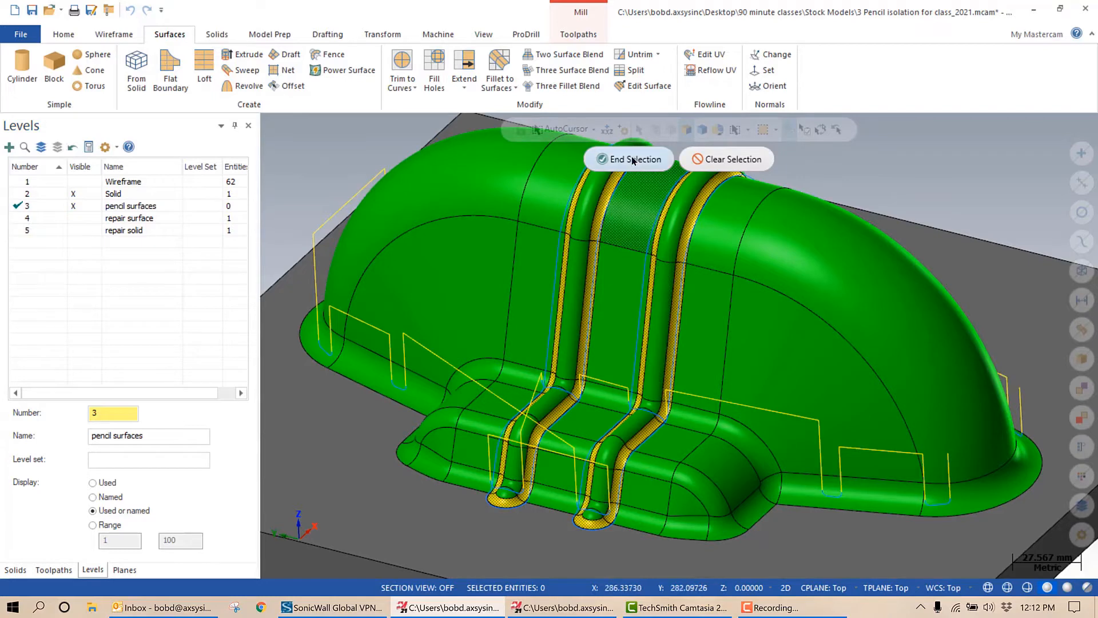
pyautogui.click(628, 159)
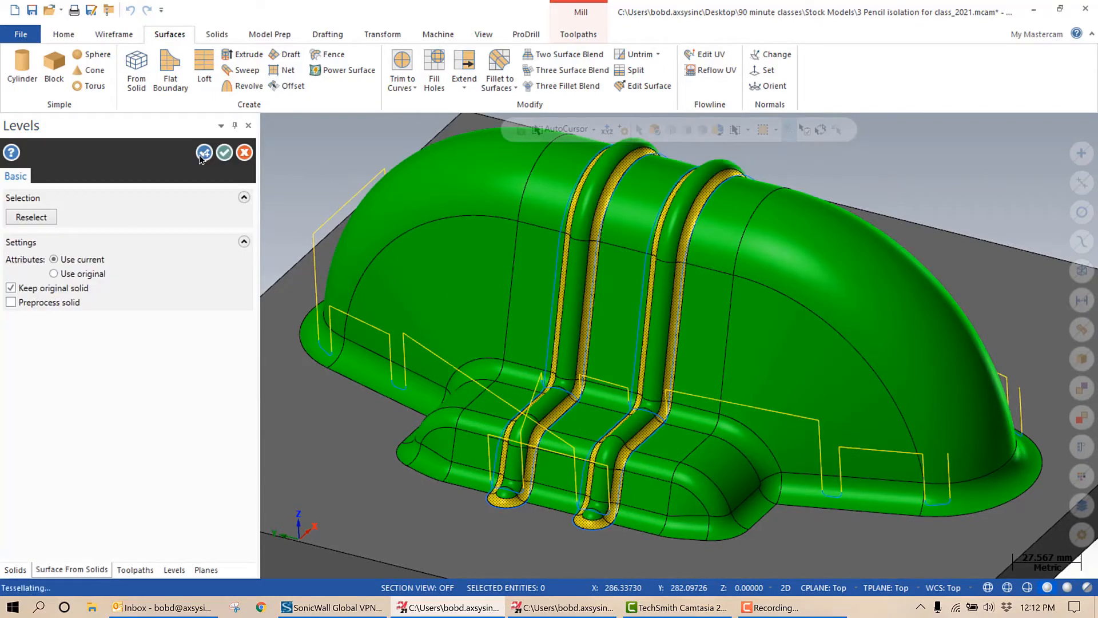
pyautogui.click(224, 152)
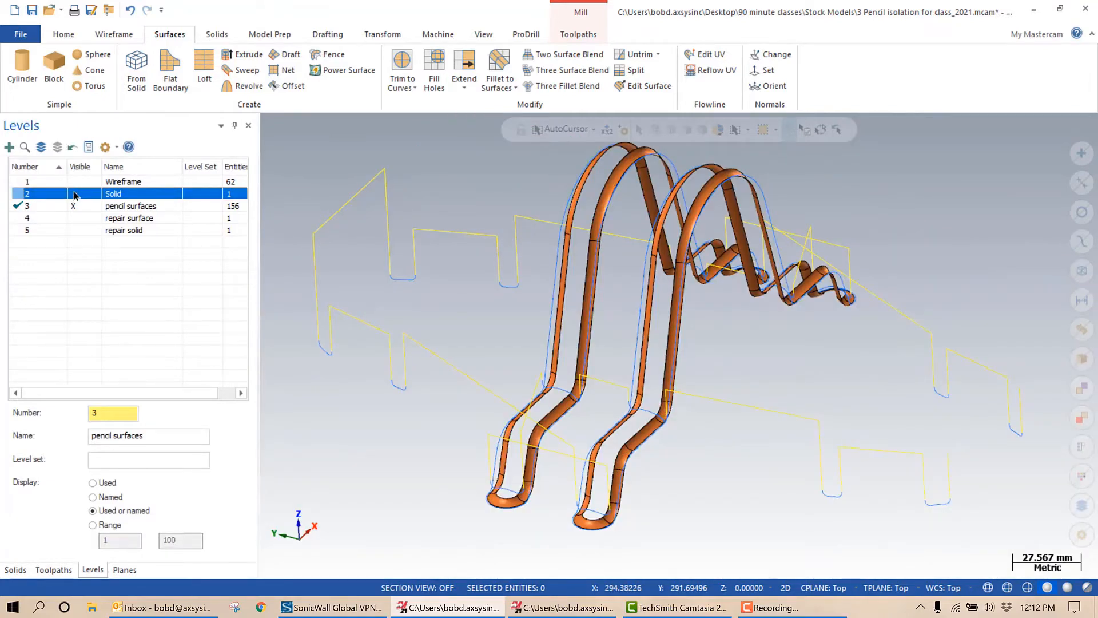
pyautogui.click(73, 193)
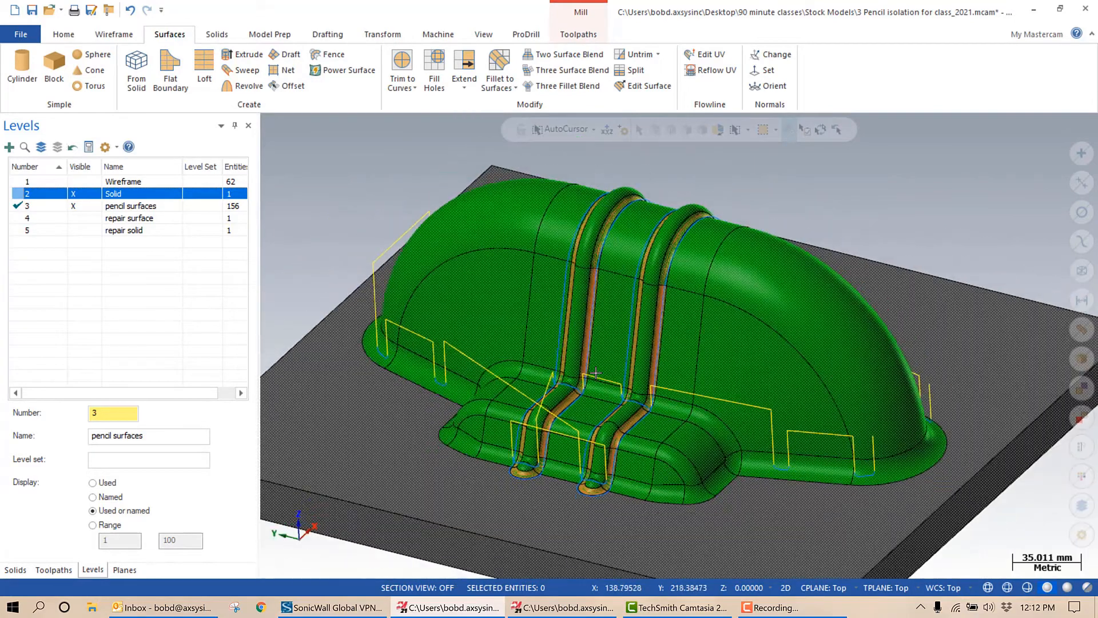
pyautogui.moveTo(723, 268)
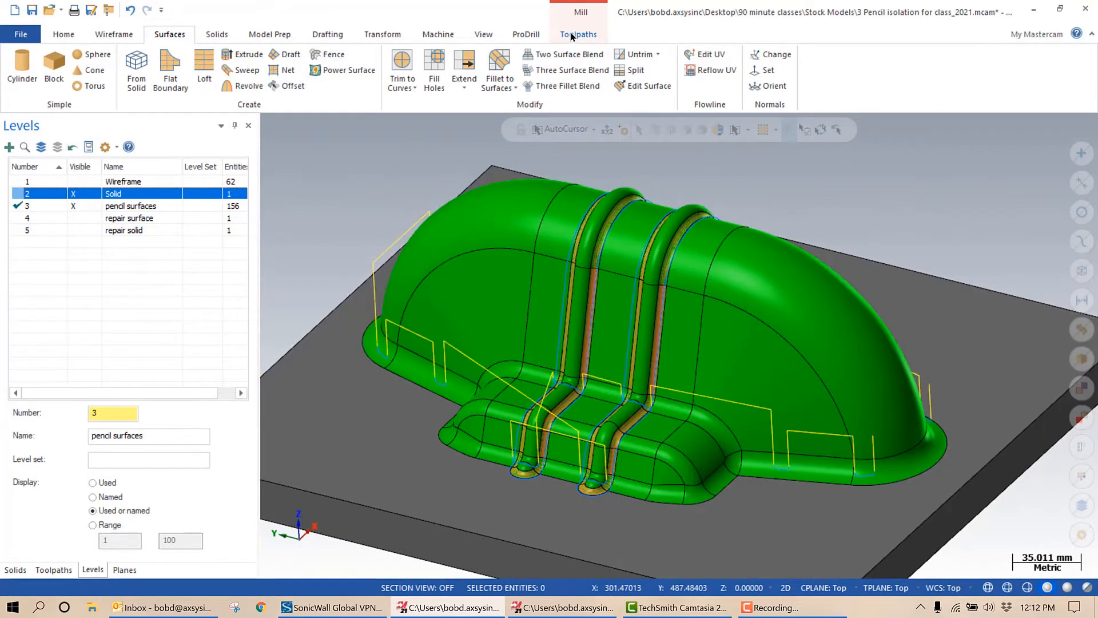
# Create a stock model from the pencil surfaces with additional offset 0.2 and colour 9 blue
pyautogui.click(578, 34)
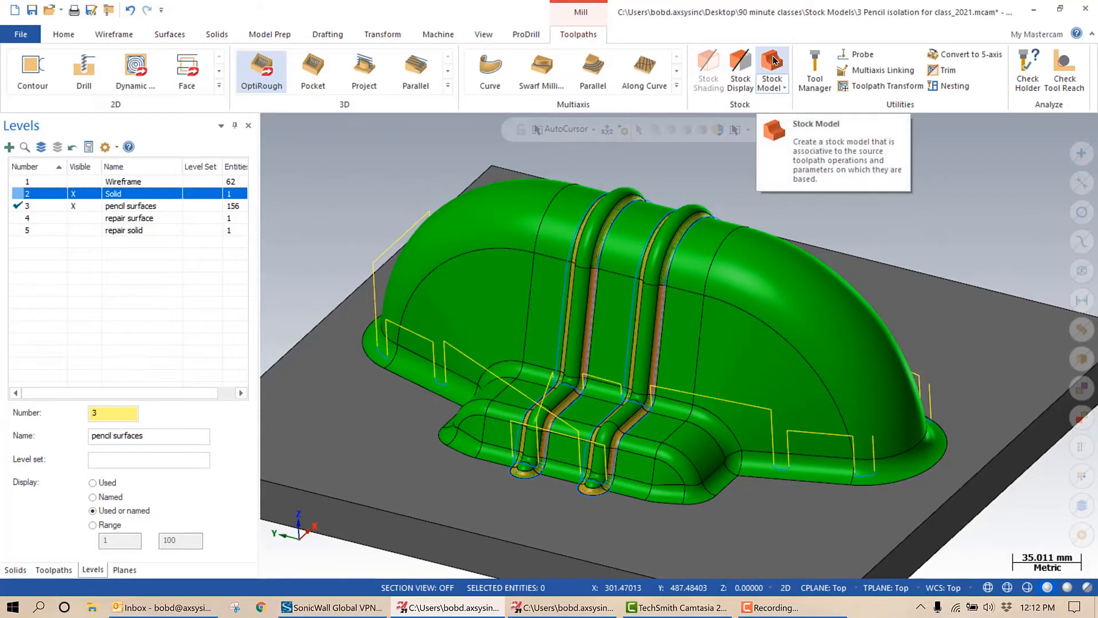
pyautogui.click(771, 66)
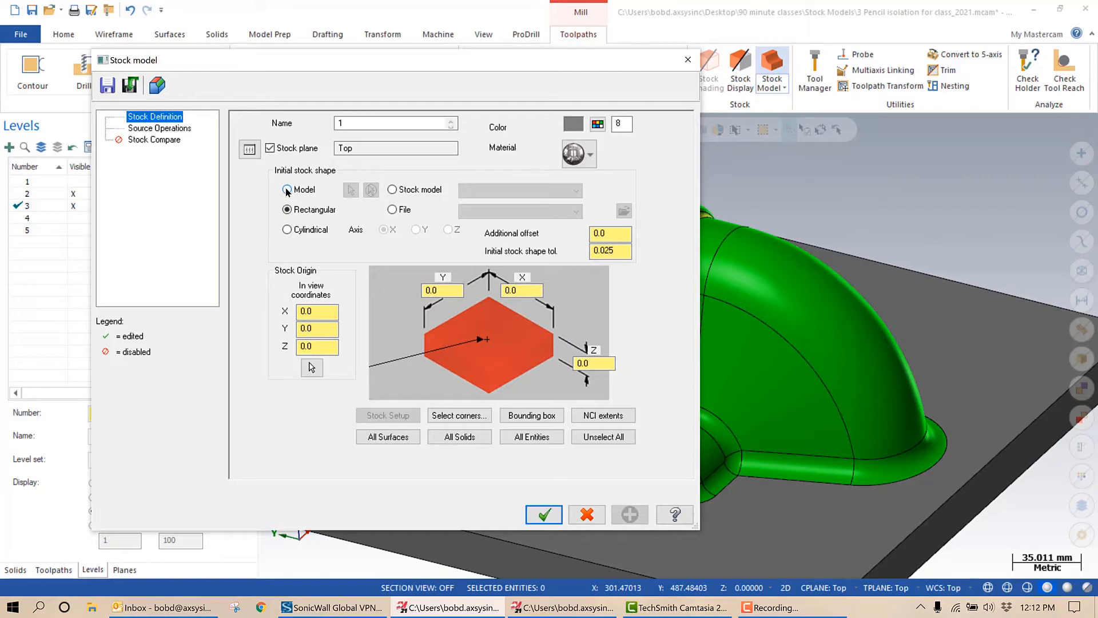
pyautogui.click(286, 189)
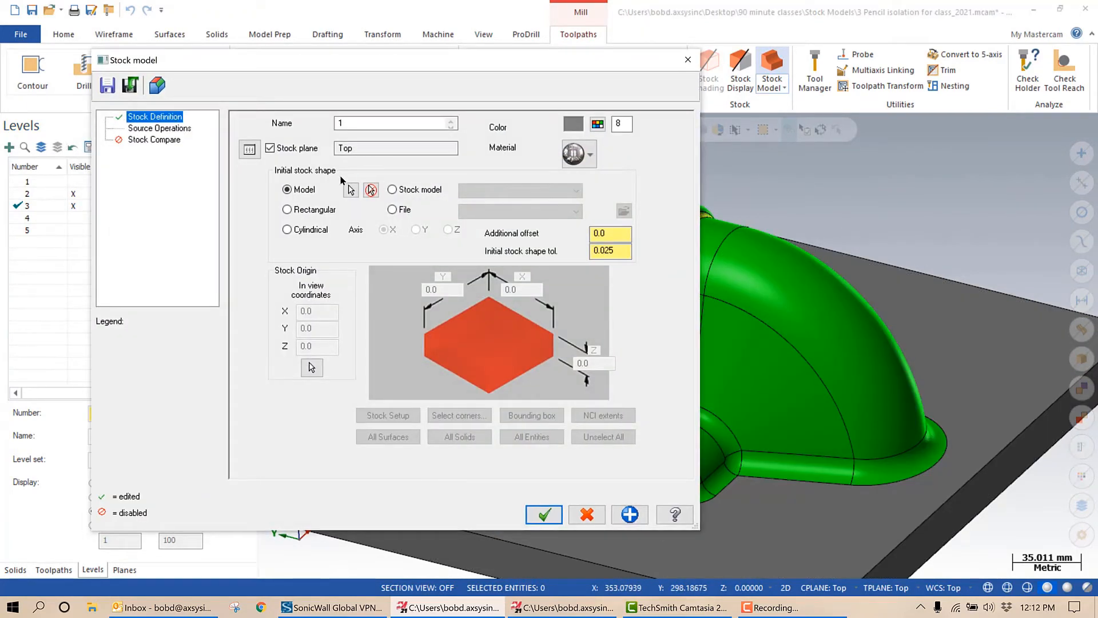
pyautogui.click(609, 233)
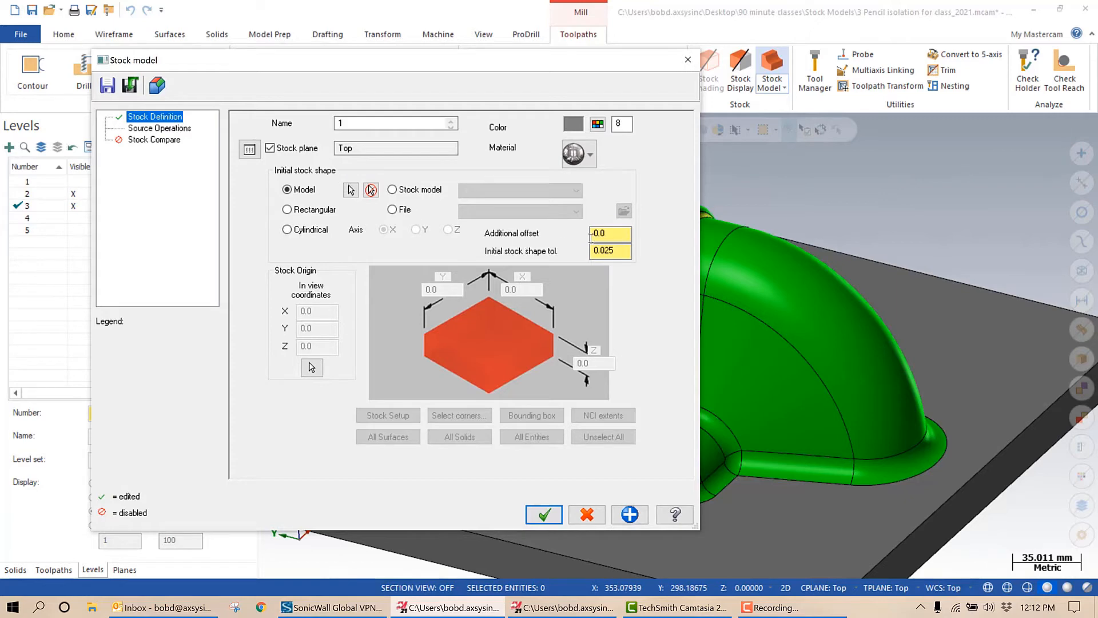
pyautogui.click(609, 233)
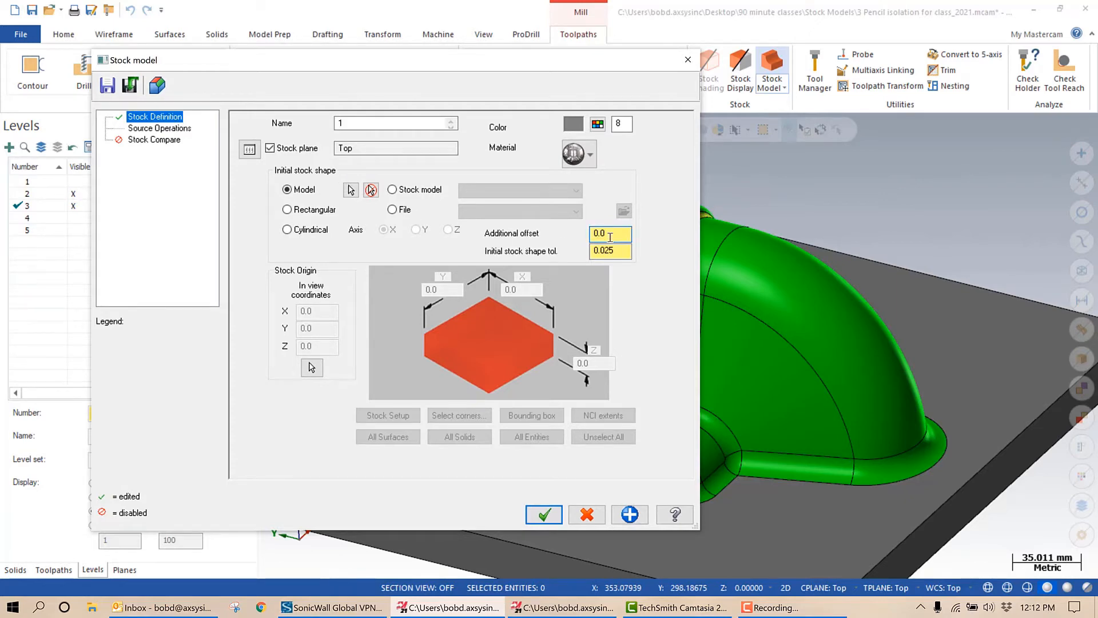
pyautogui.write('0.2')
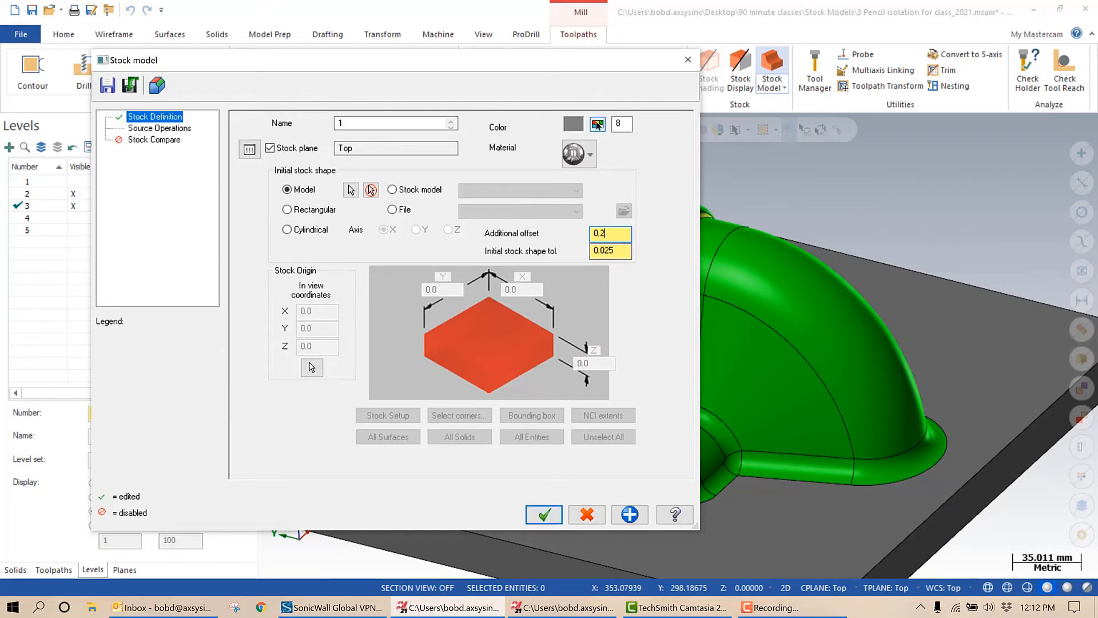
pyautogui.click(597, 123)
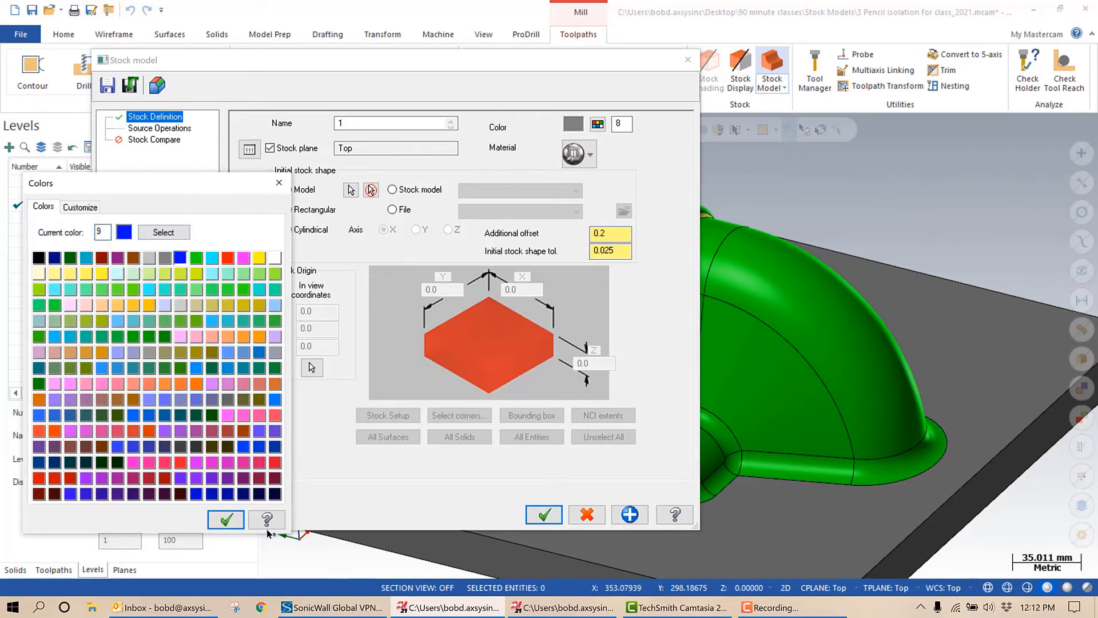
pyautogui.click(226, 520)
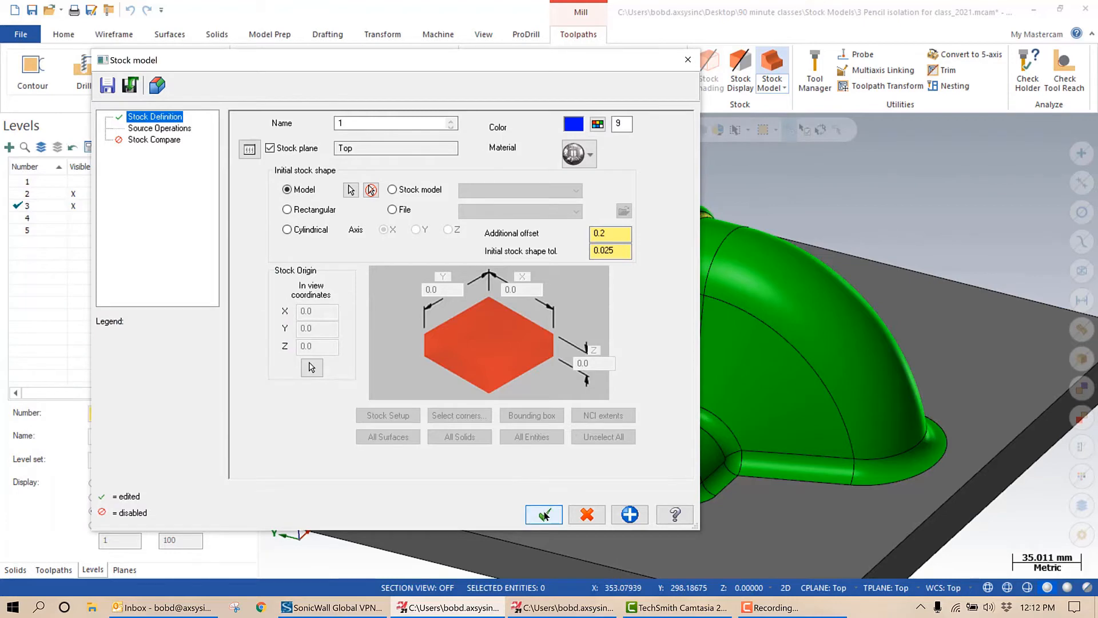
pyautogui.click(544, 513)
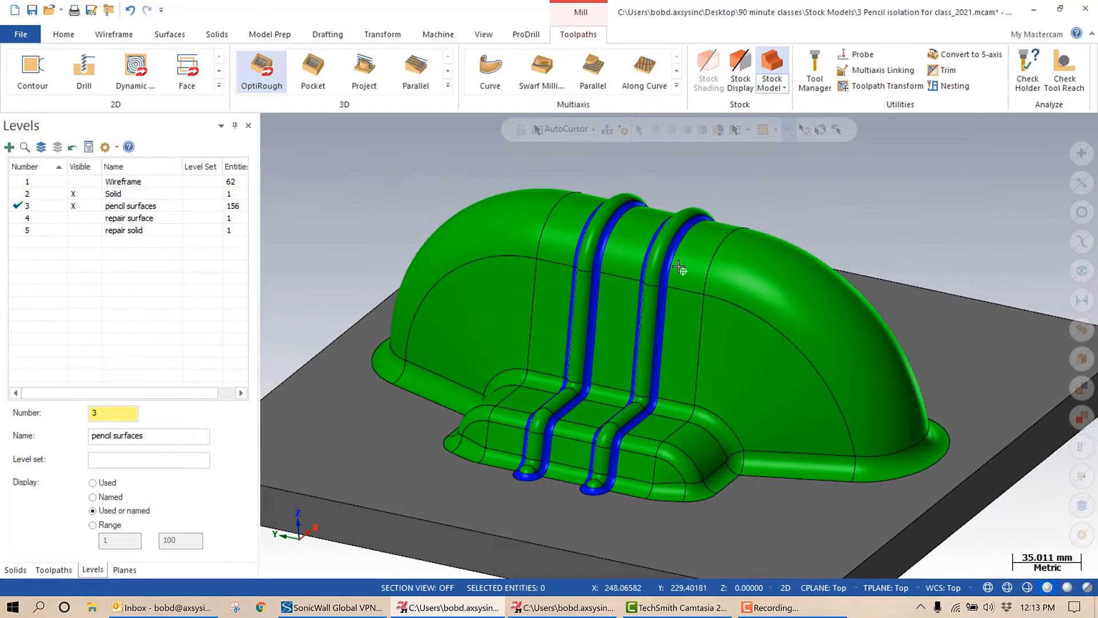
pyautogui.scroll(3)
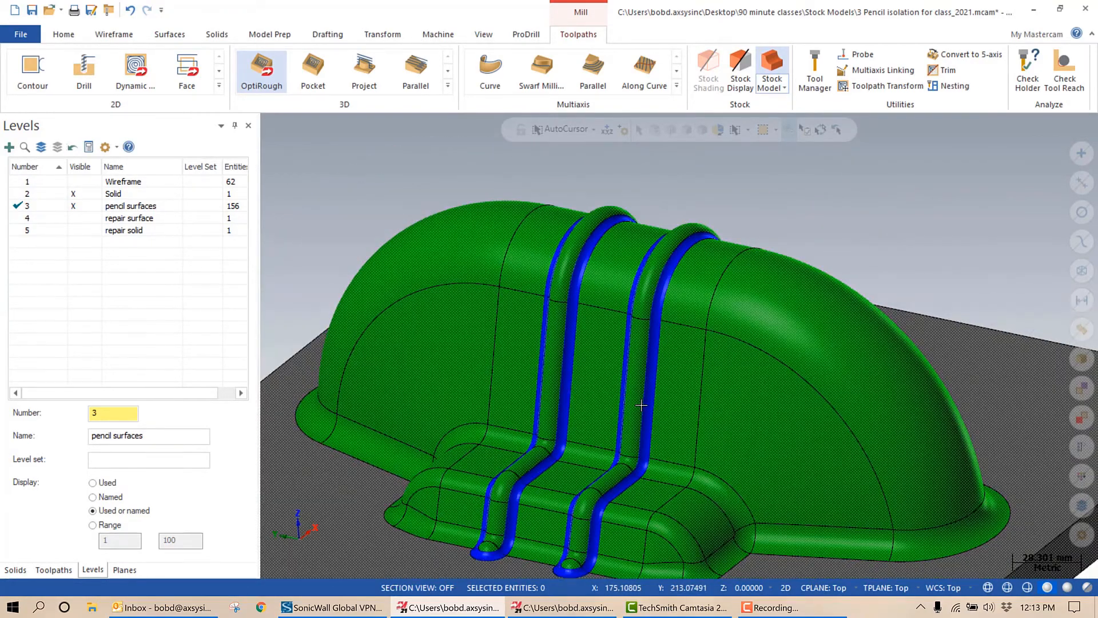
pyautogui.click(53, 570)
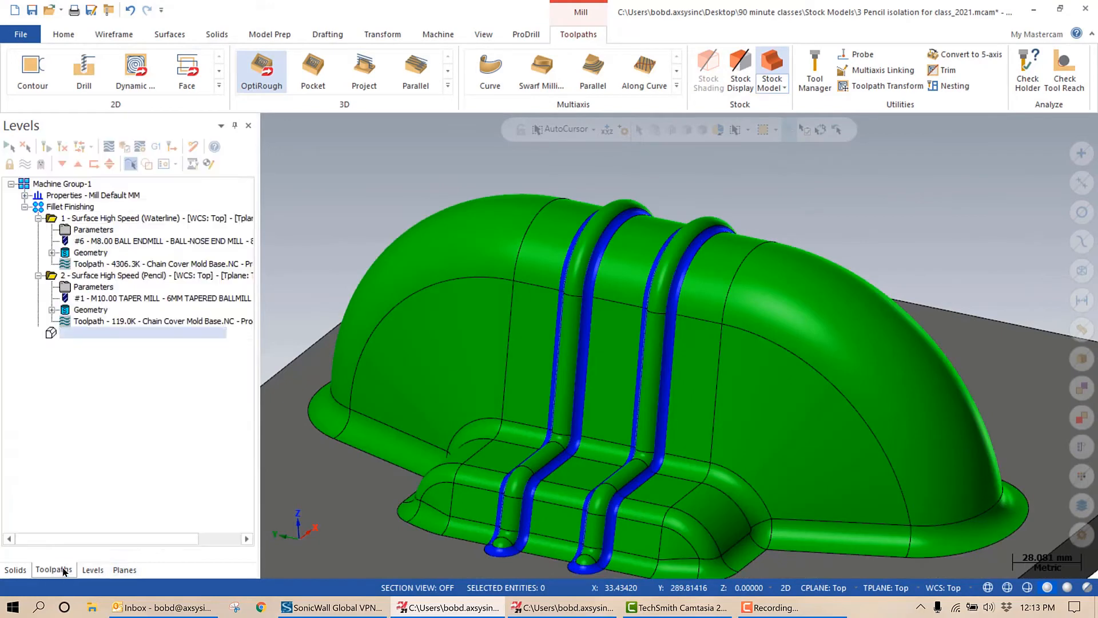
# Enable Trim to stock on the pencil toolpath's Stock page and regenerate it as groove rest passes
pyautogui.click(54, 570)
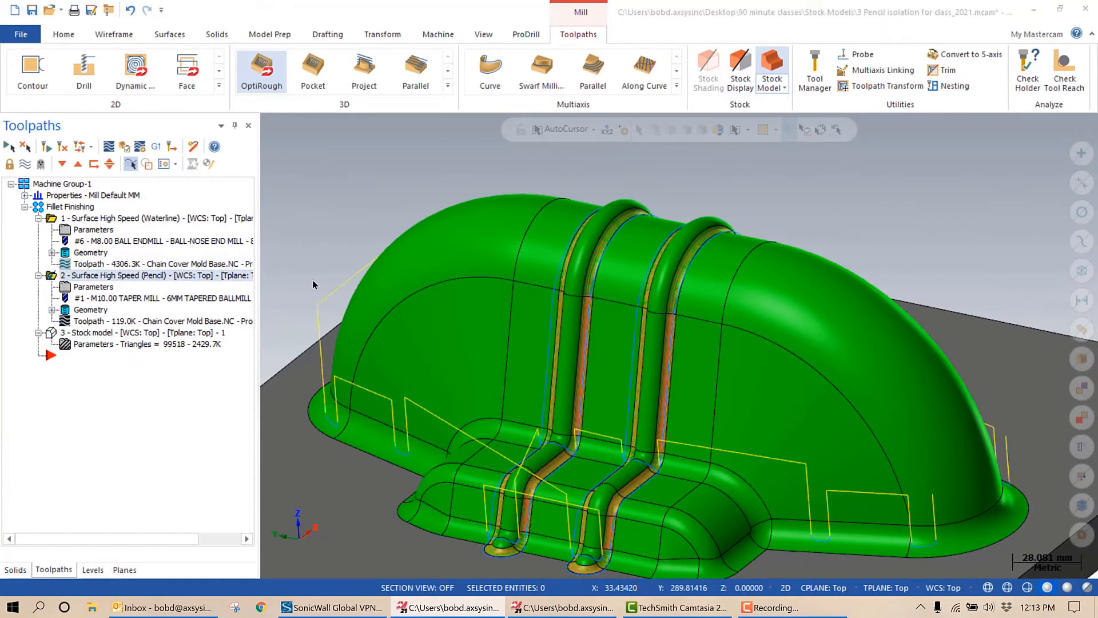
pyautogui.doubleClick(140, 274)
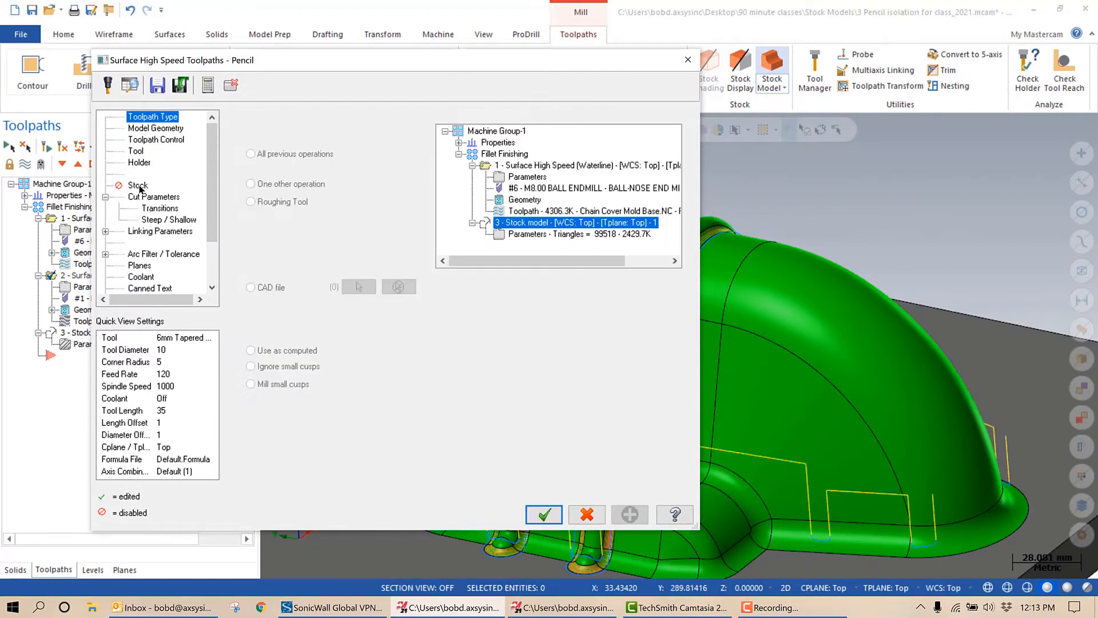
pyautogui.click(139, 186)
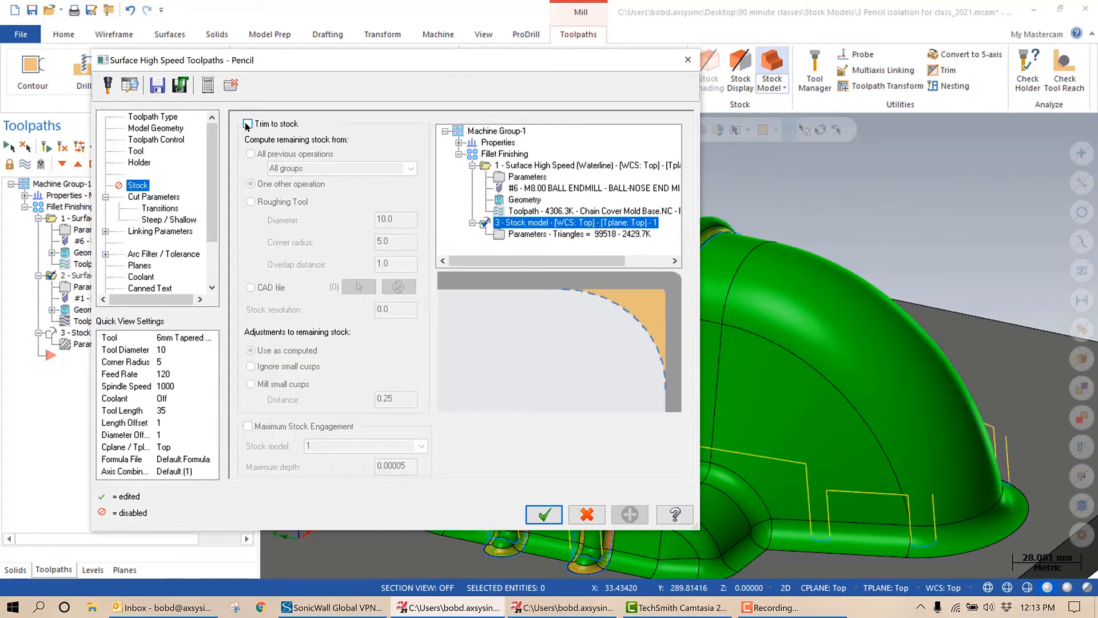
pyautogui.click(247, 124)
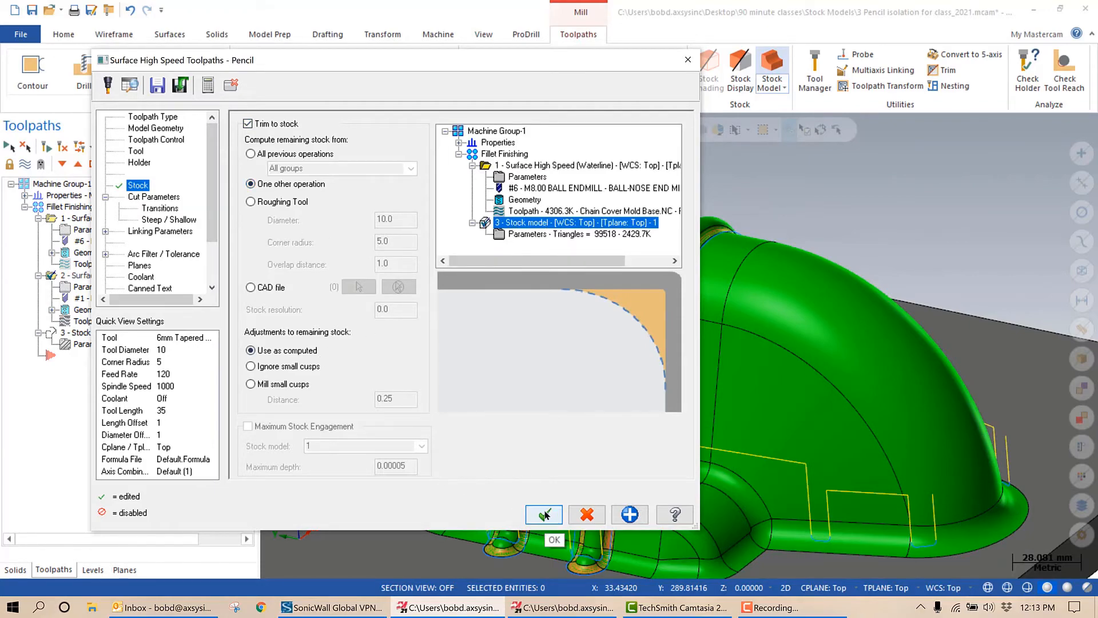
pyautogui.click(543, 515)
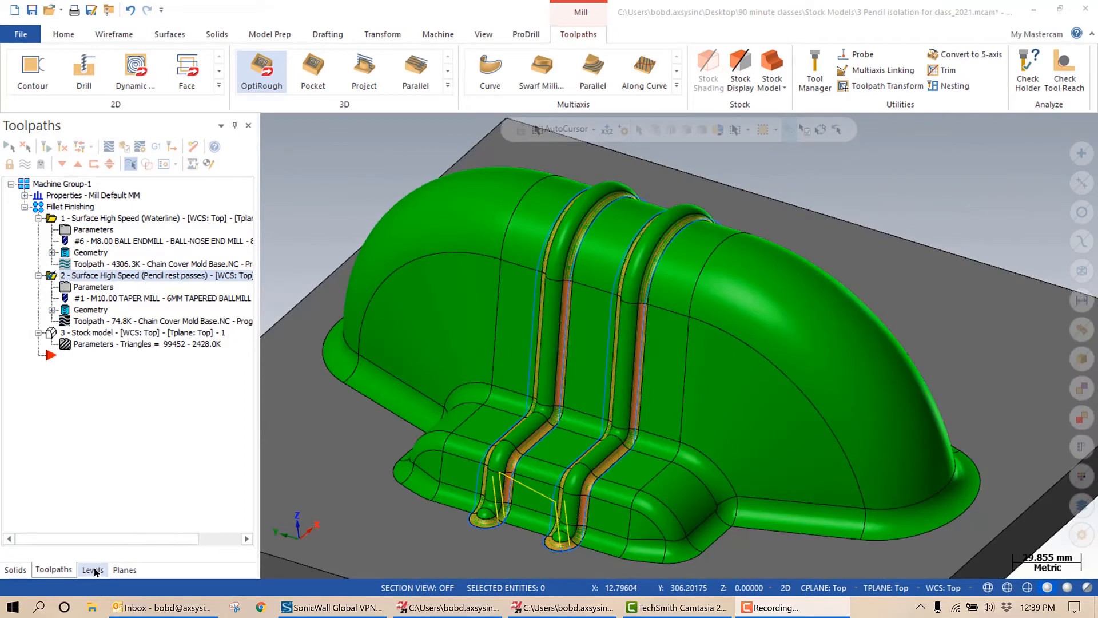
pyautogui.click(91, 570)
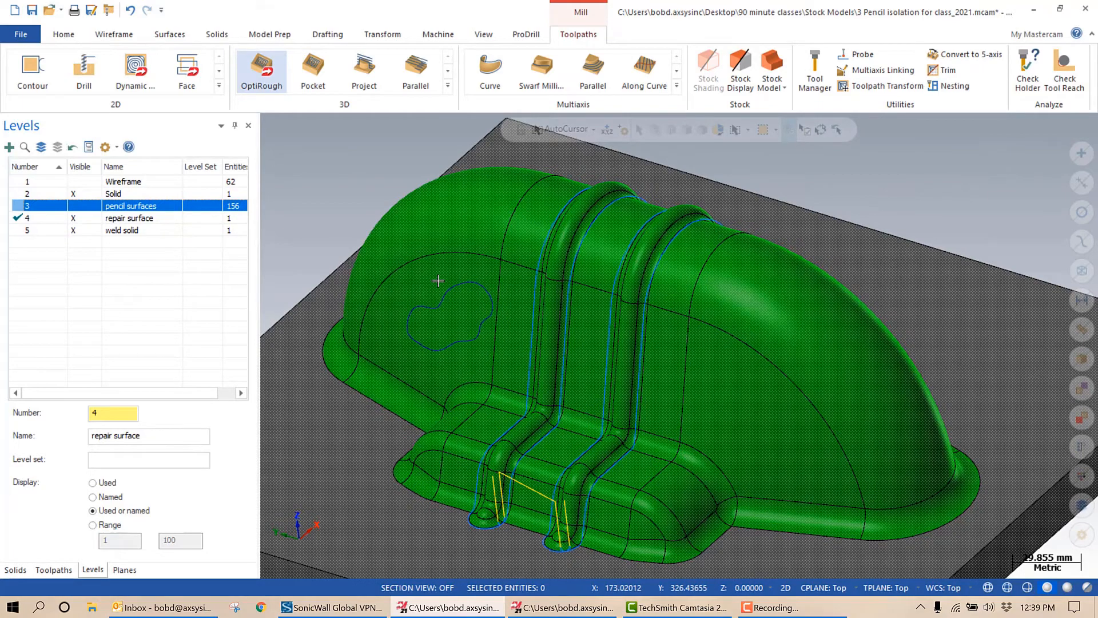
pyautogui.moveTo(461, 307)
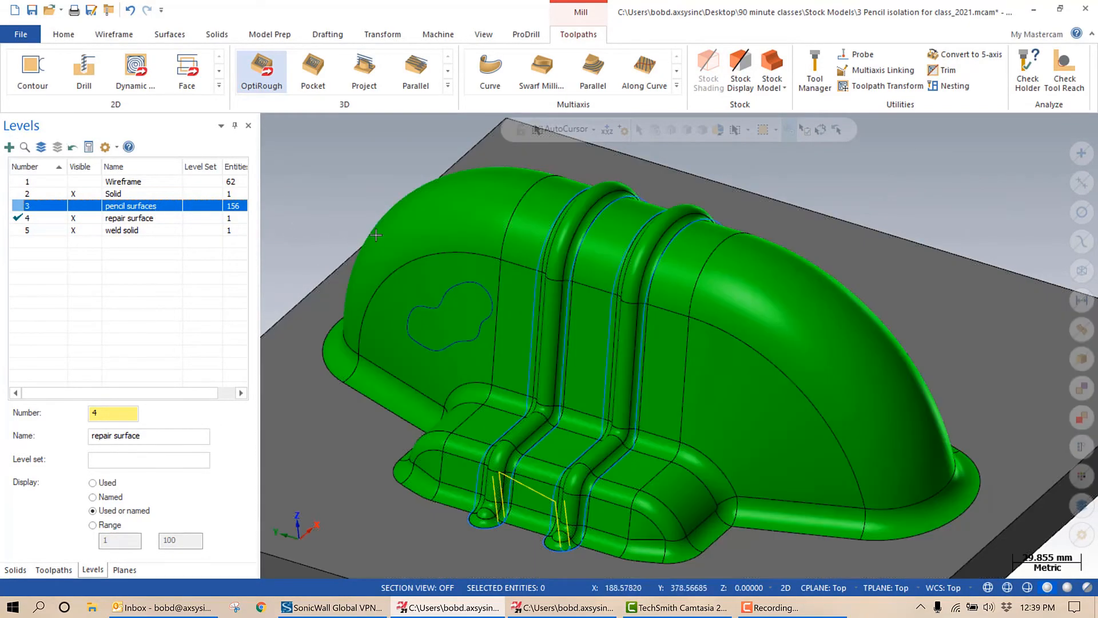
# Display level 5 'weld solid' and make it the main working level
pyautogui.click(54, 569)
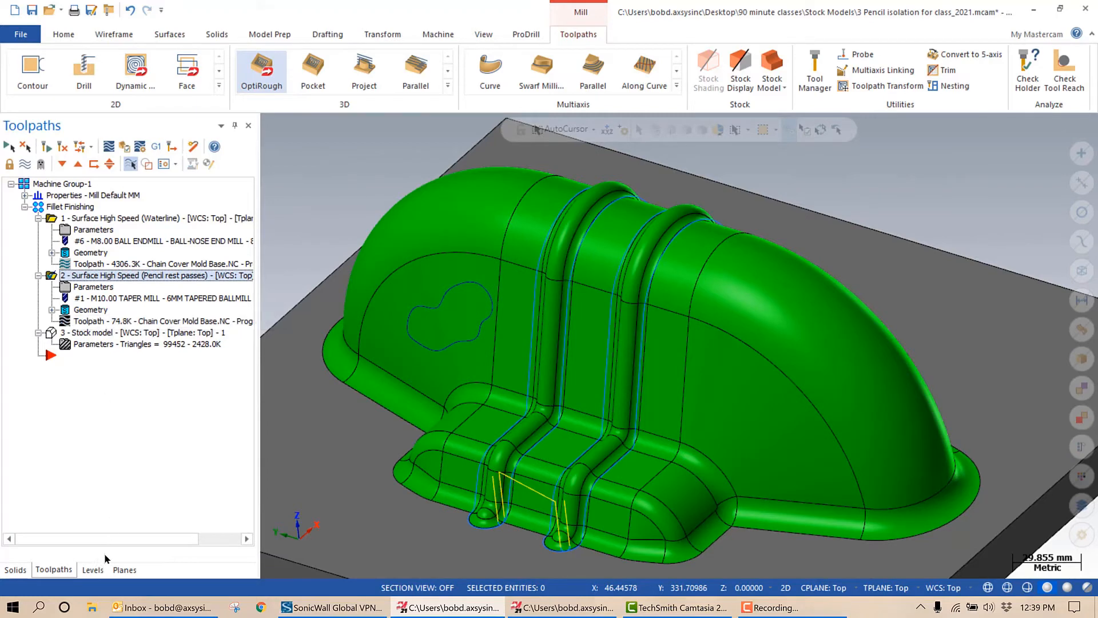
pyautogui.click(92, 569)
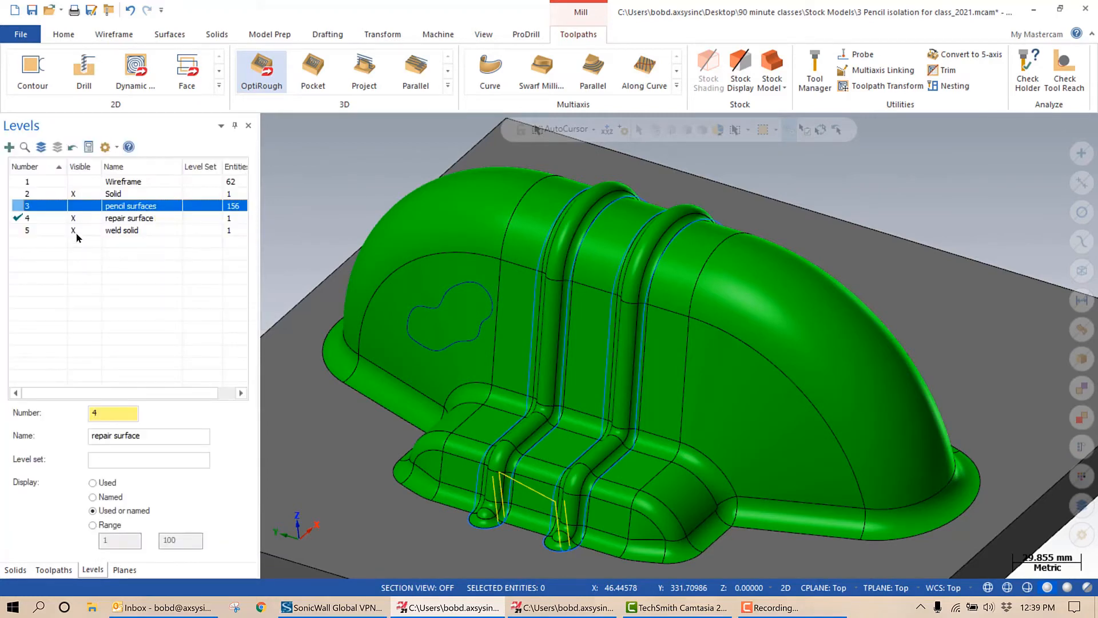
pyautogui.moveTo(81, 211)
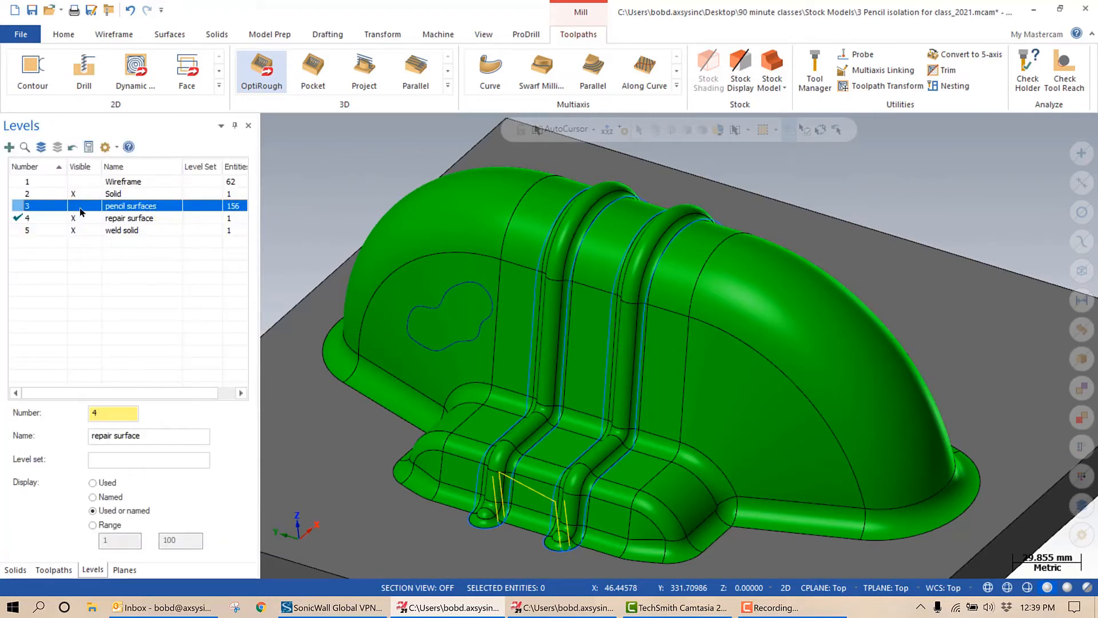
pyautogui.click(112, 193)
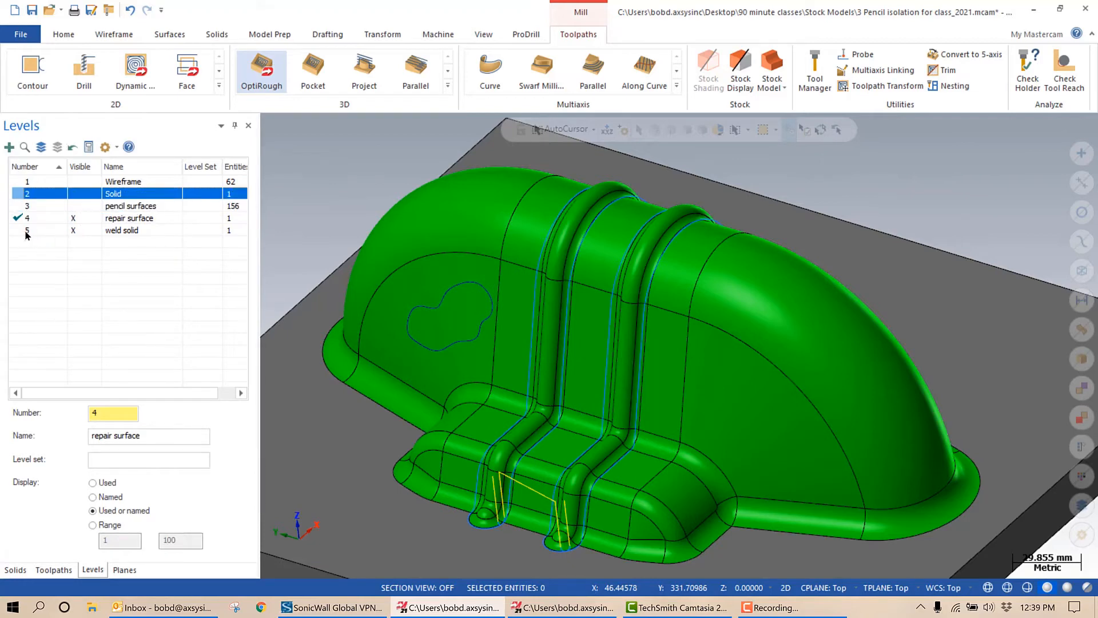
pyautogui.click(121, 229)
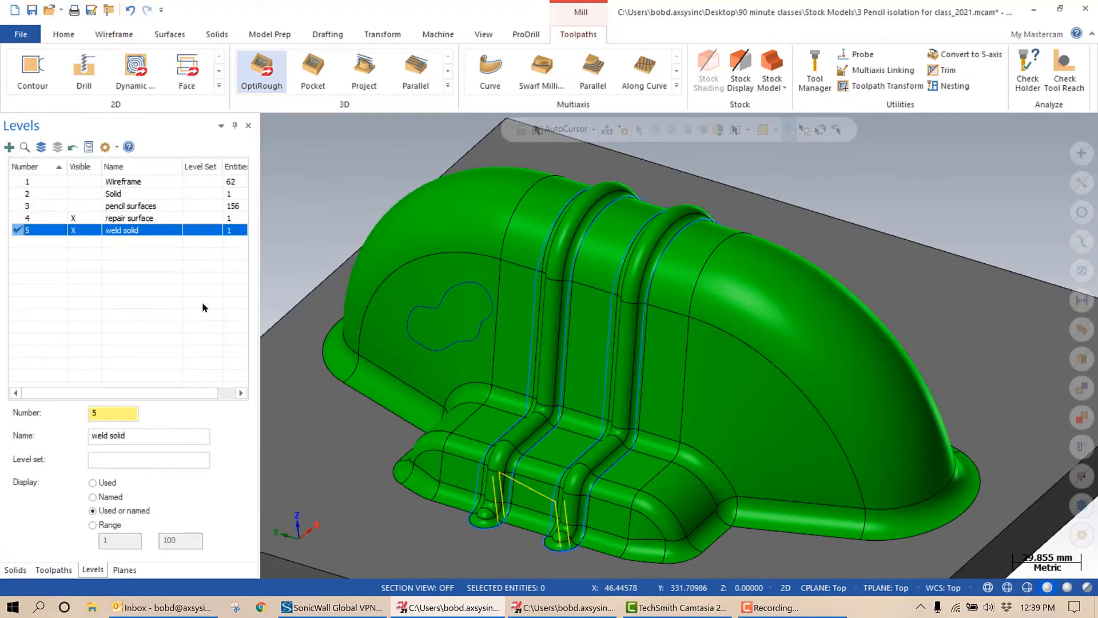
pyautogui.moveTo(269, 34)
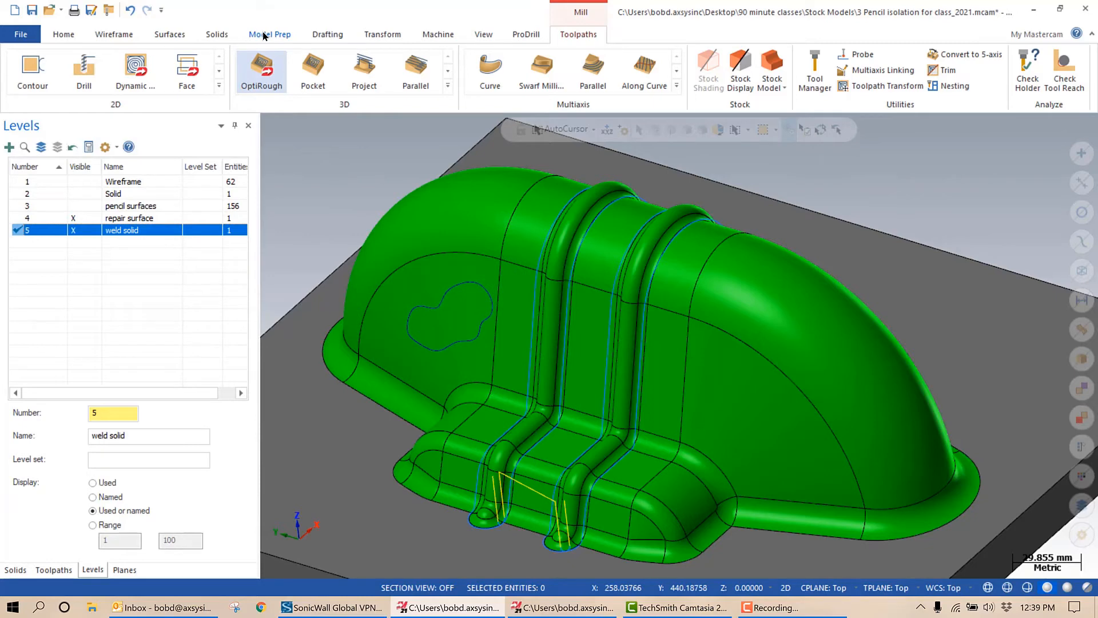
# Use Split Solid Faces to divide the dome face along the blob repair outline
pyautogui.click(269, 33)
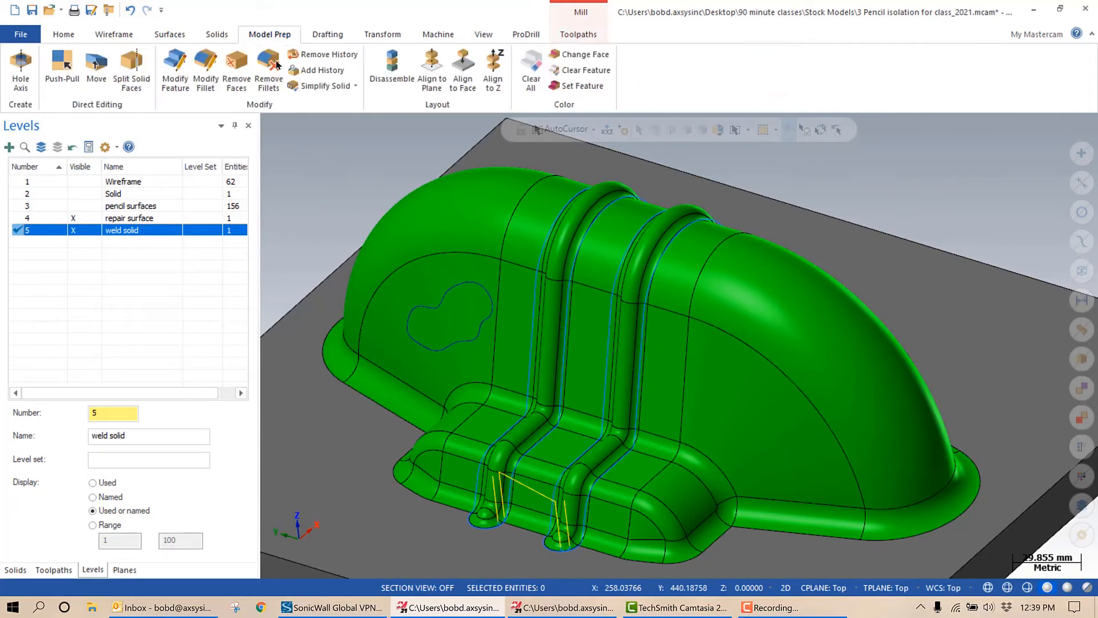
pyautogui.moveTo(130, 68)
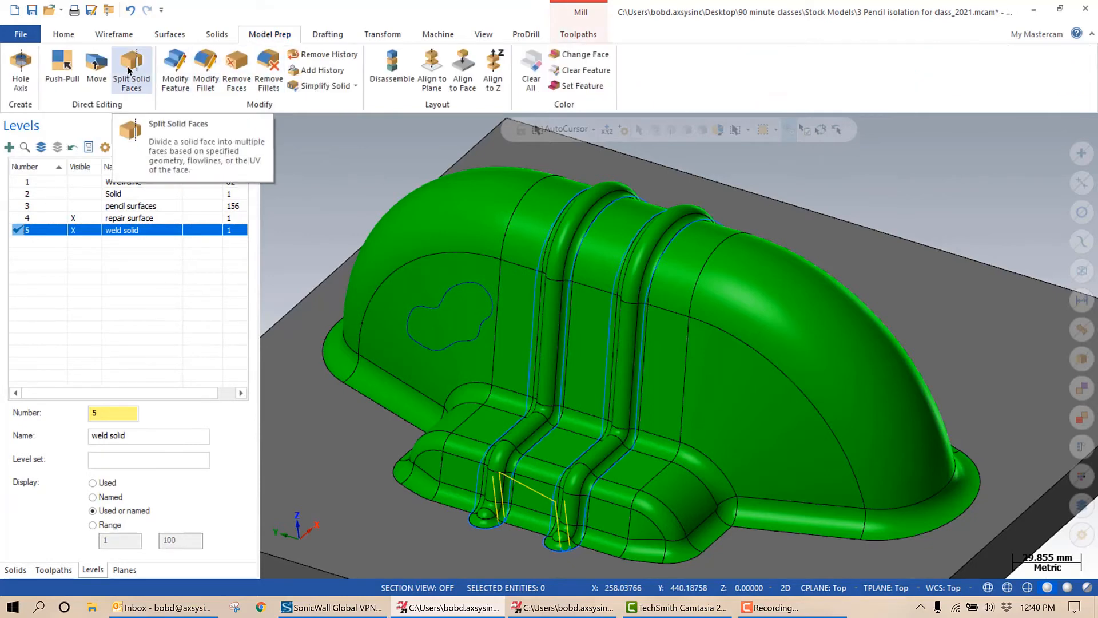
pyautogui.click(131, 68)
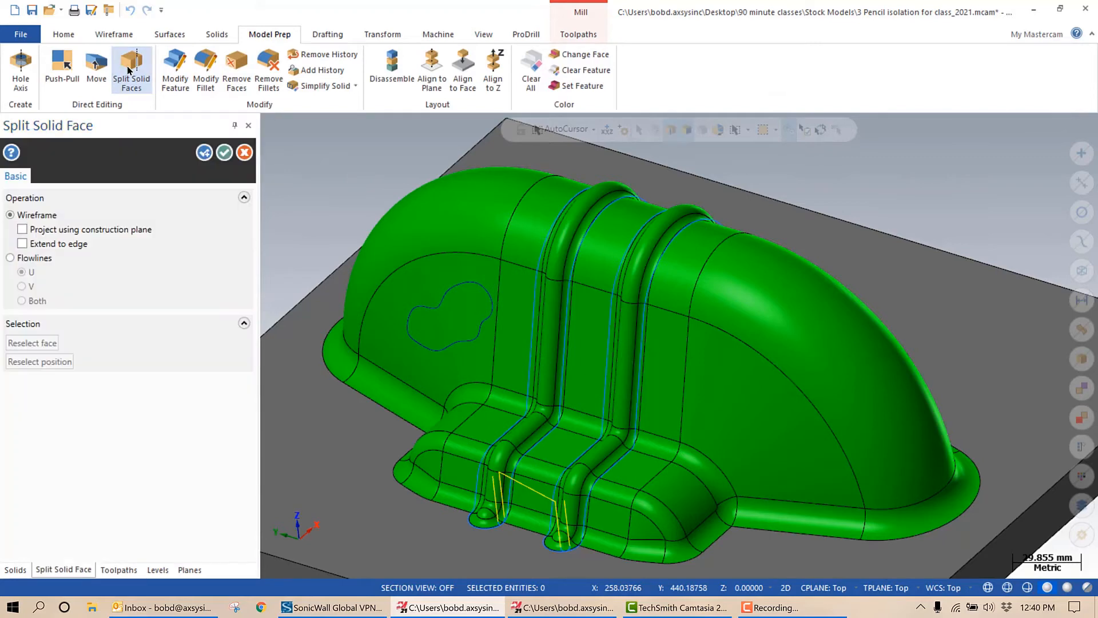
pyautogui.moveTo(1071, 265)
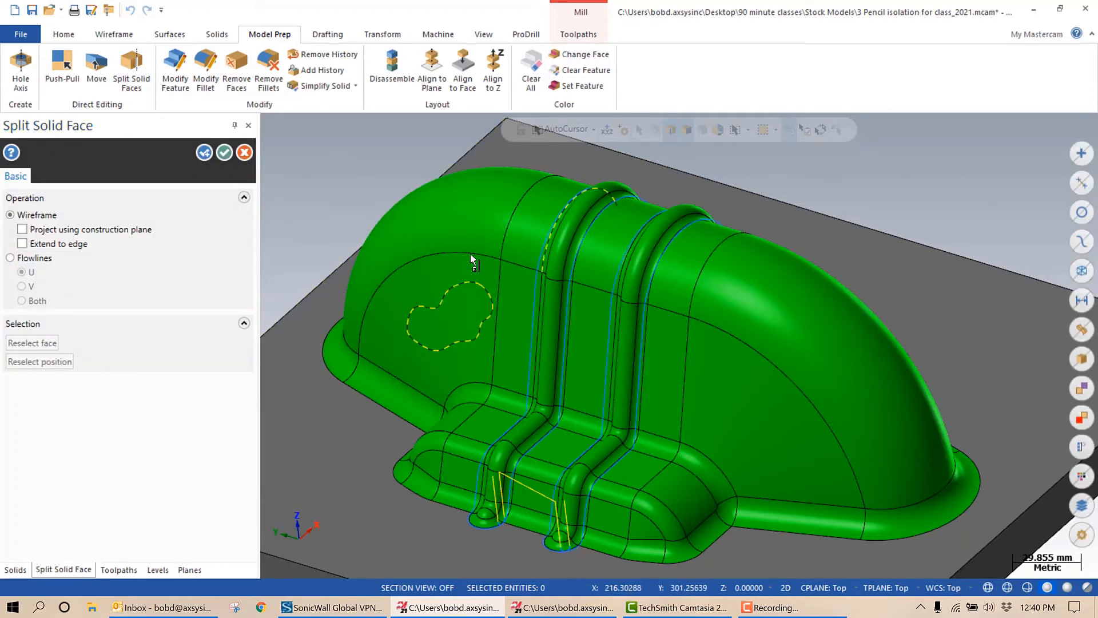
pyautogui.click(432, 316)
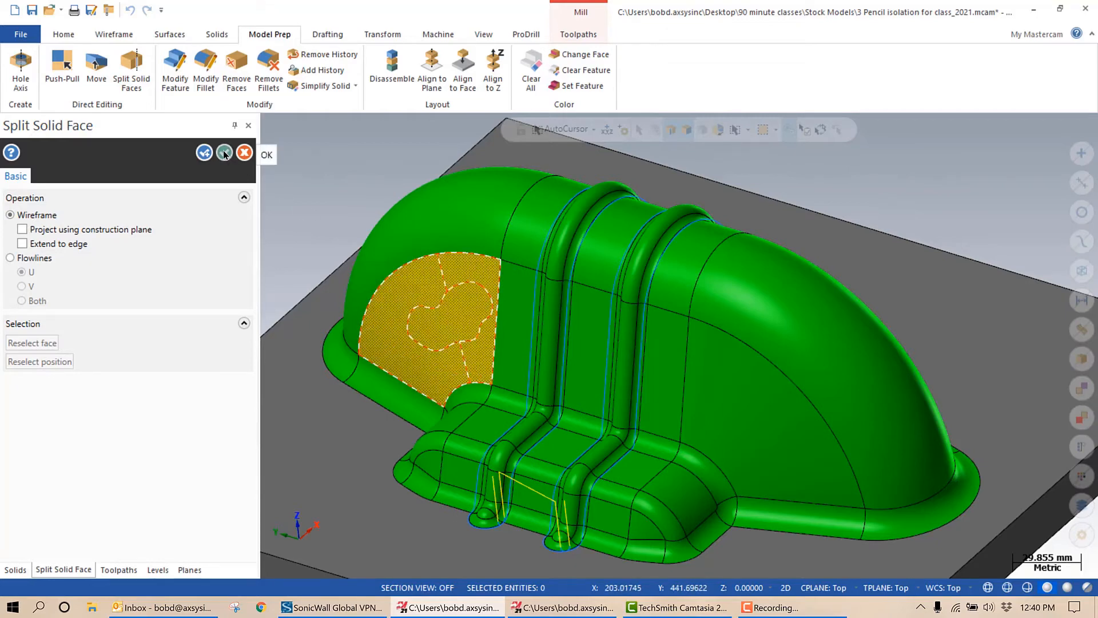
pyautogui.click(93, 570)
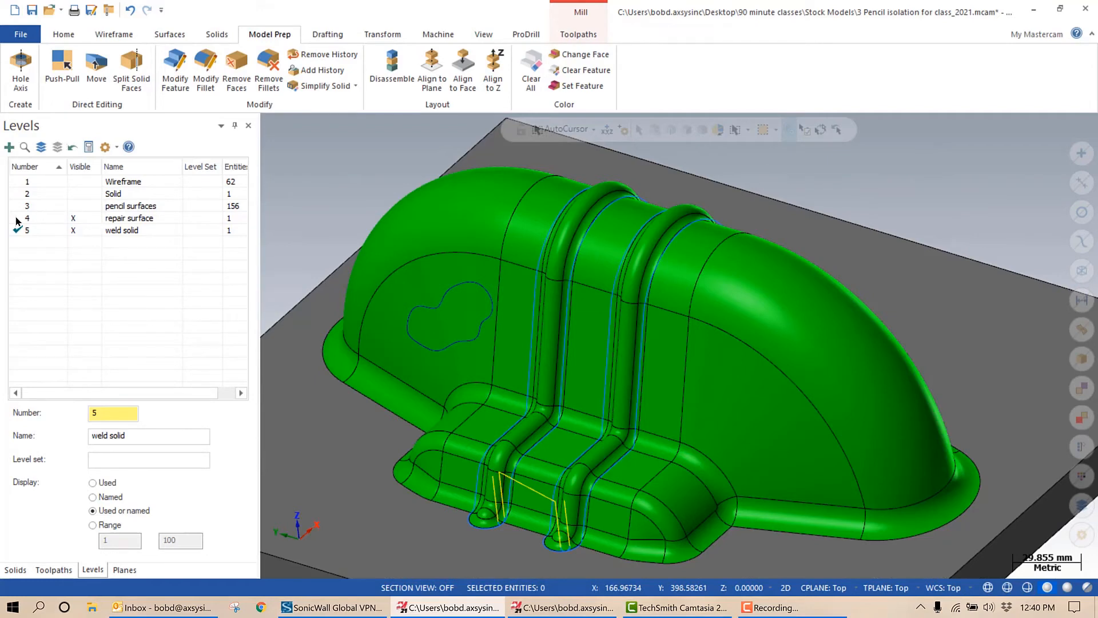
# With the repair surface level as main, extract a surface from the blob-shaped face via Surfaces From Solid
pyautogui.click(130, 218)
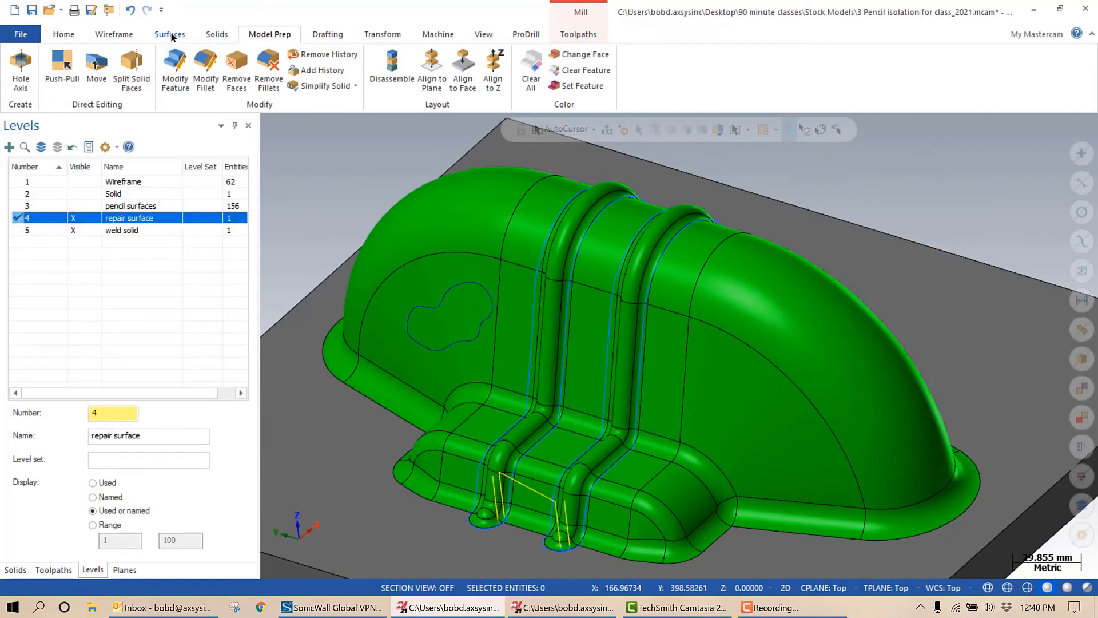
pyautogui.click(169, 33)
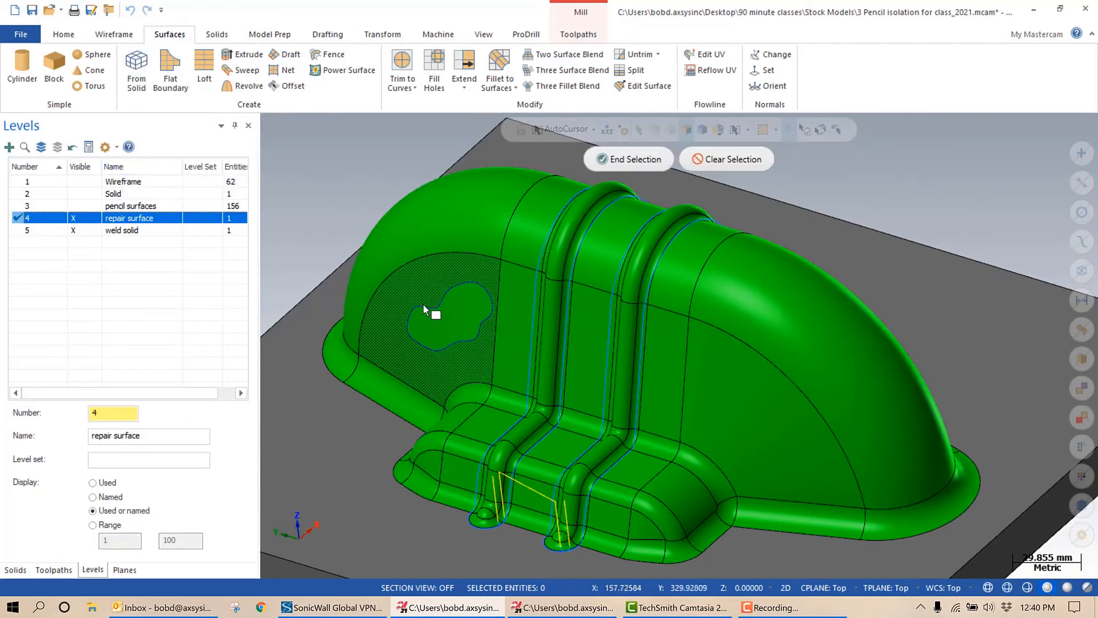
pyautogui.click(435, 316)
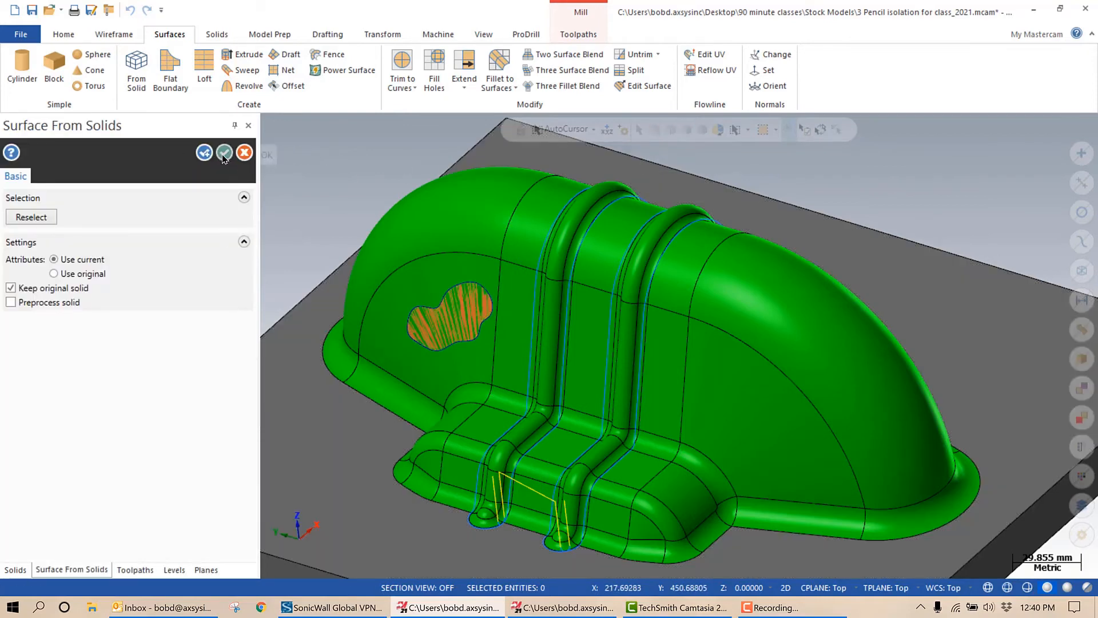
pyautogui.click(223, 153)
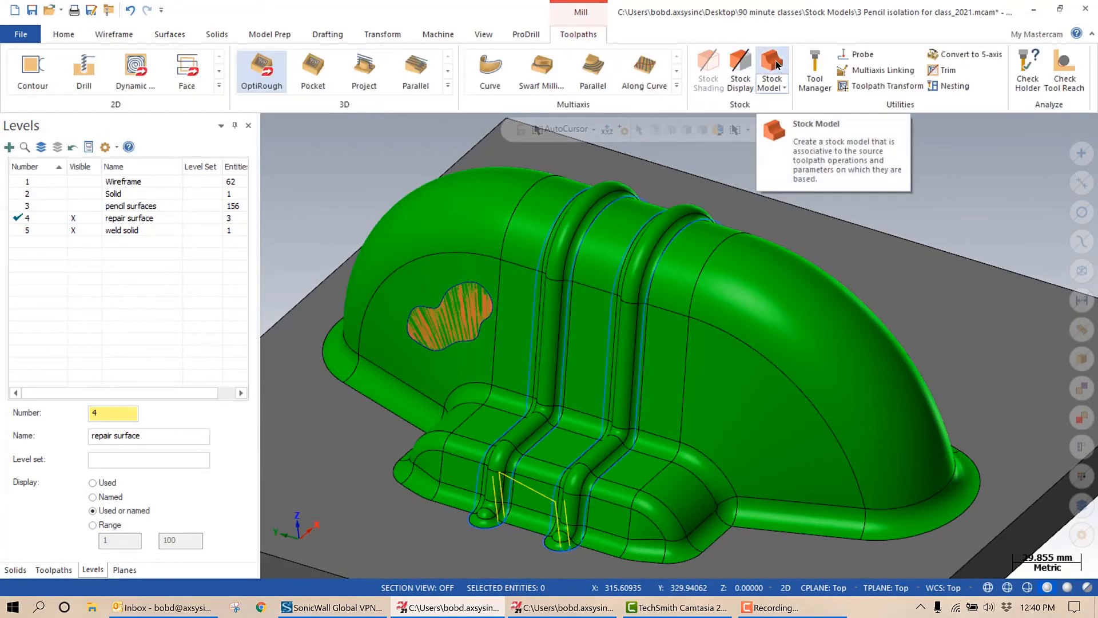
# Define a stock model from the blob surface with Additional offset 3.0
pyautogui.click(772, 67)
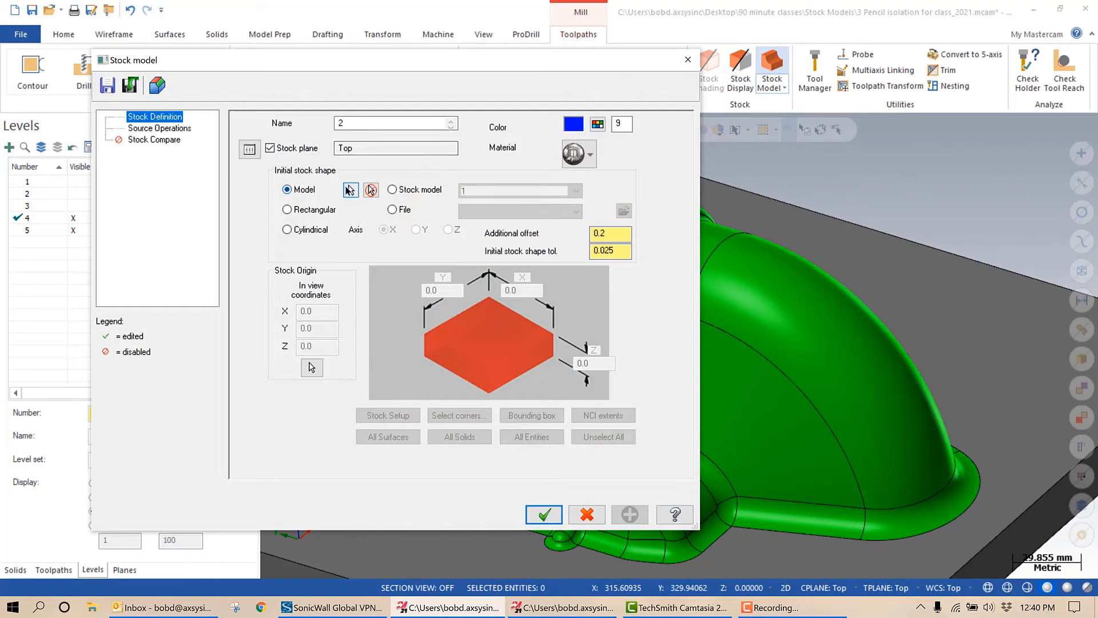
pyautogui.click(544, 513)
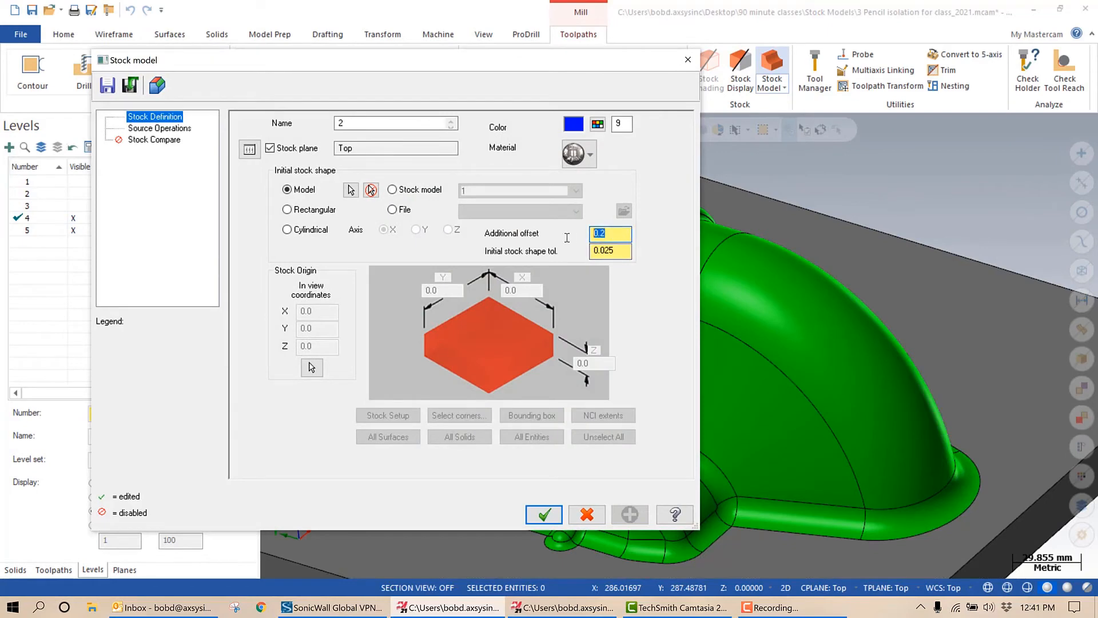
pyautogui.moveTo(569, 243)
pyautogui.write('3')
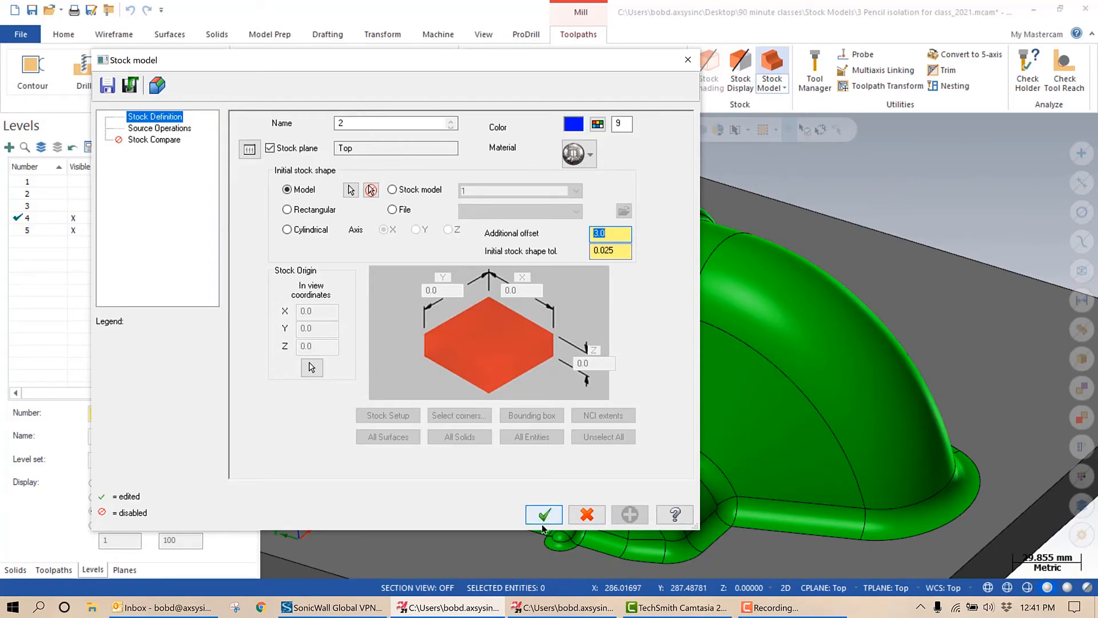
pyautogui.click(543, 515)
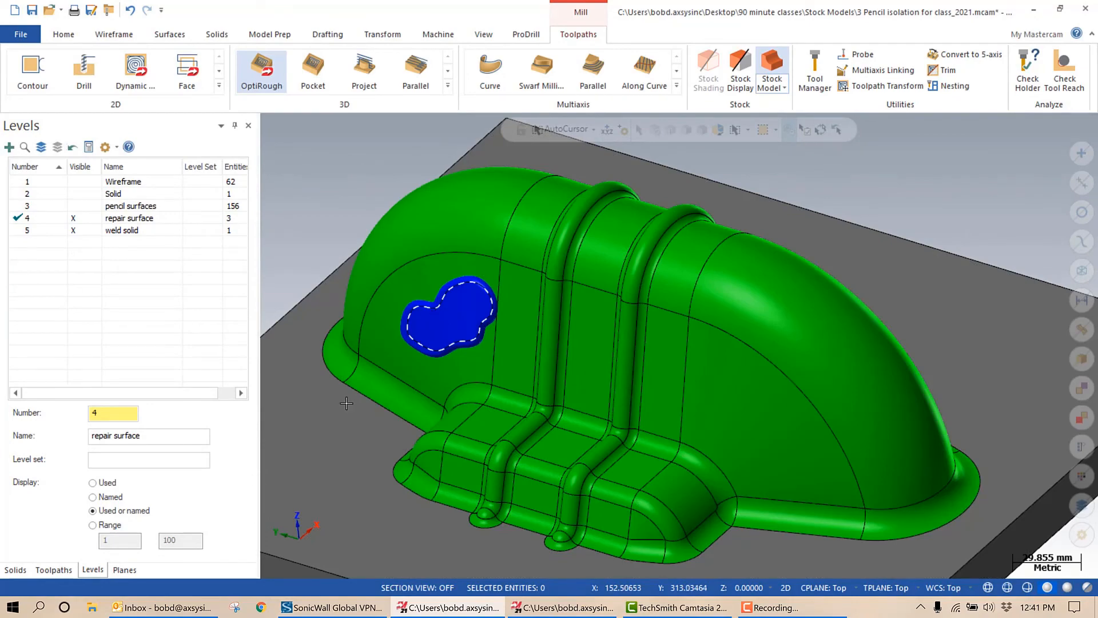
# Show the Toolpaths manager with new stock model operation 4 and select the original waterline operation 1
pyautogui.click(53, 570)
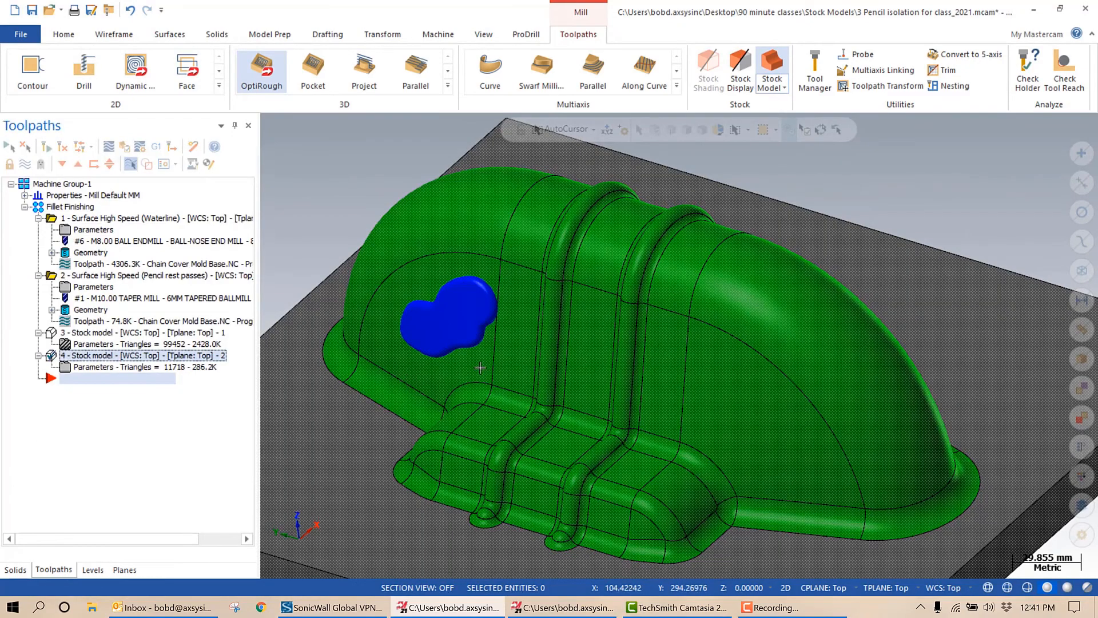
pyautogui.moveTo(466, 312)
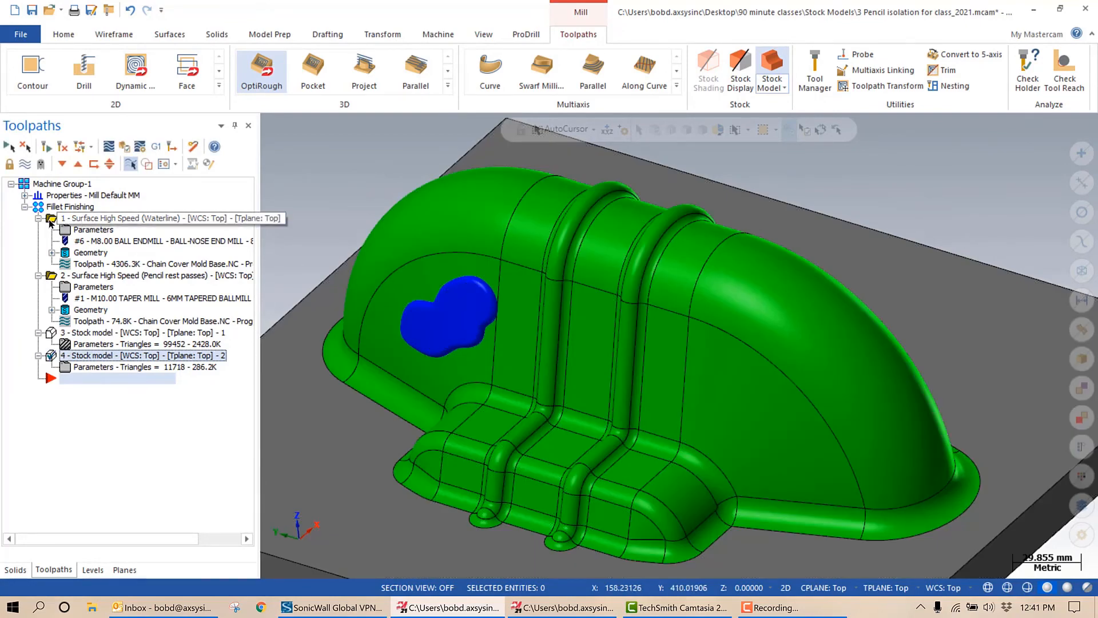
pyautogui.click(62, 218)
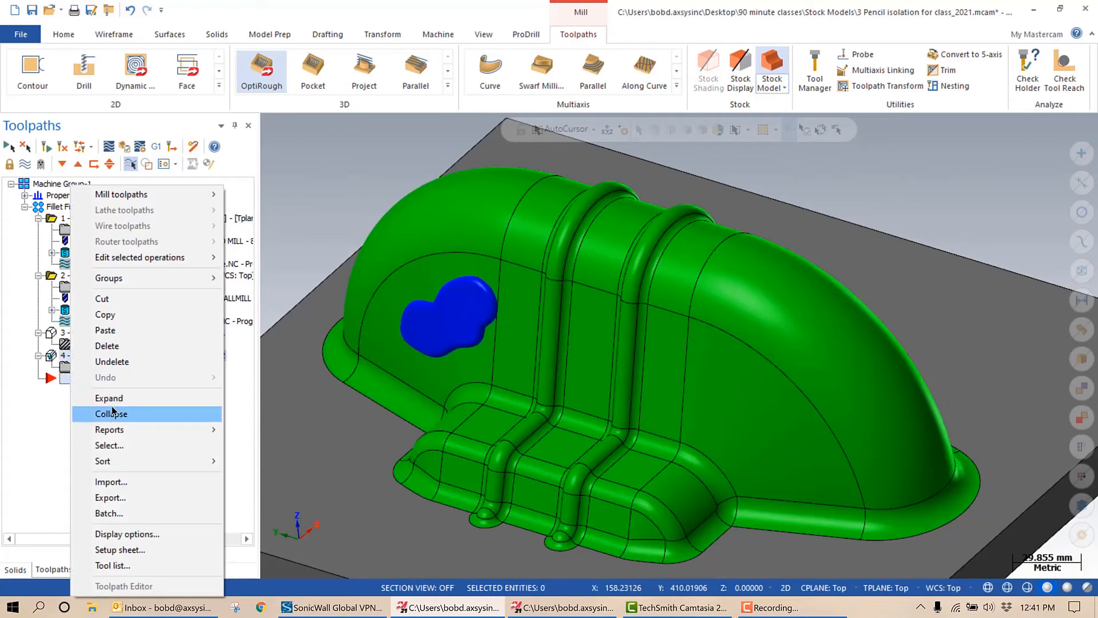
# Paste a copy of the waterline operation trimmed to stock from one other operation, stock model 4
pyautogui.click(111, 413)
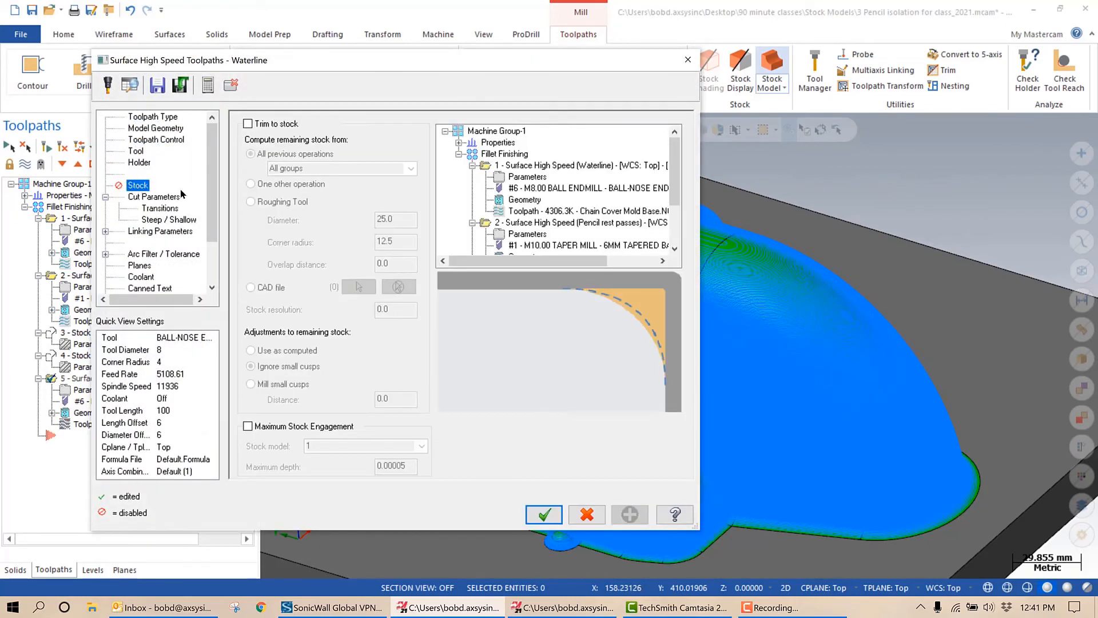
pyautogui.click(247, 124)
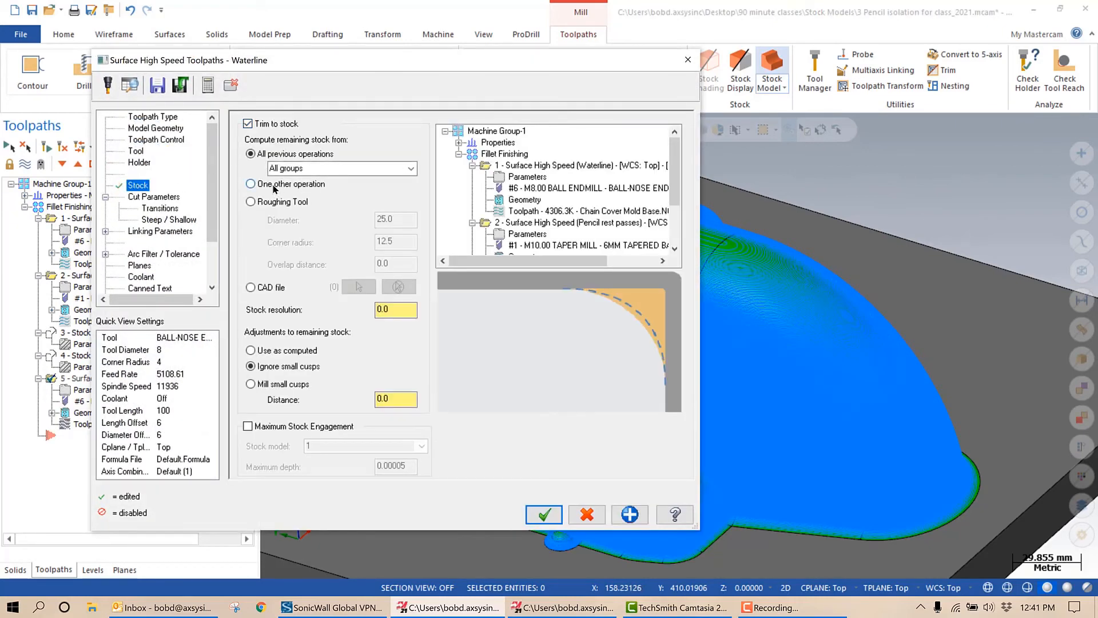
pyautogui.click(251, 183)
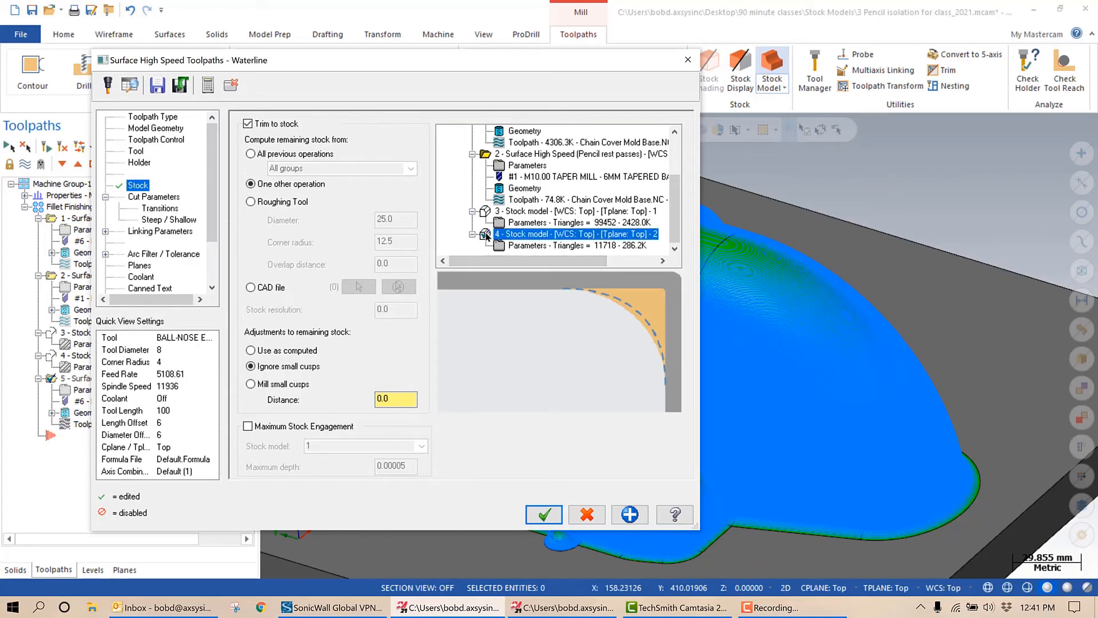
pyautogui.click(543, 514)
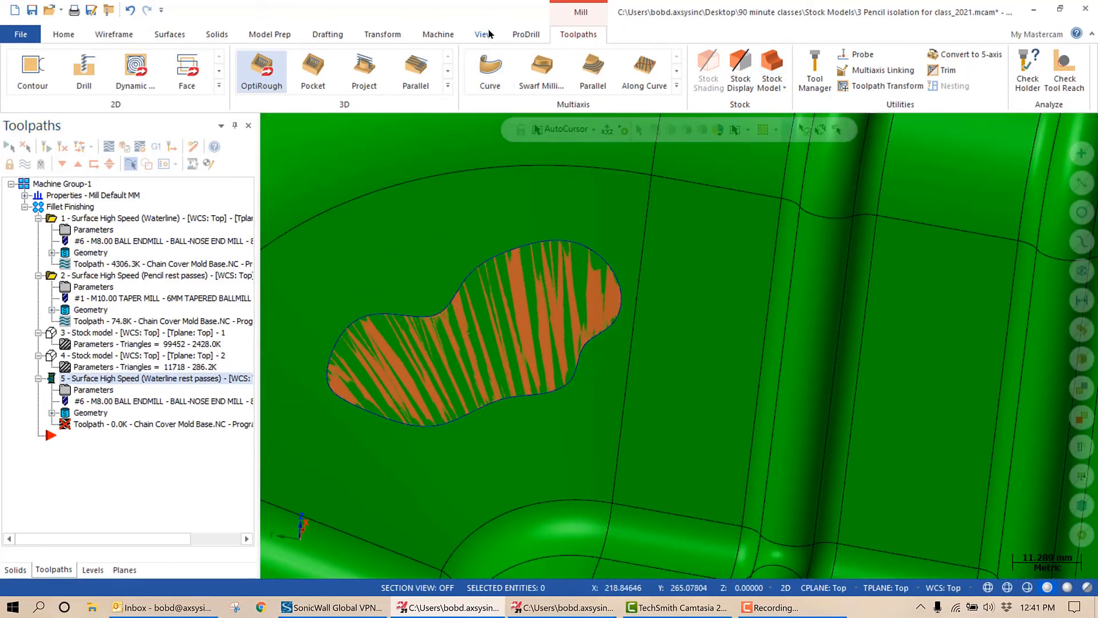
# Regenerate operation 5's waterline rest passes over the repair patch and reselect operation 1
pyautogui.click(481, 34)
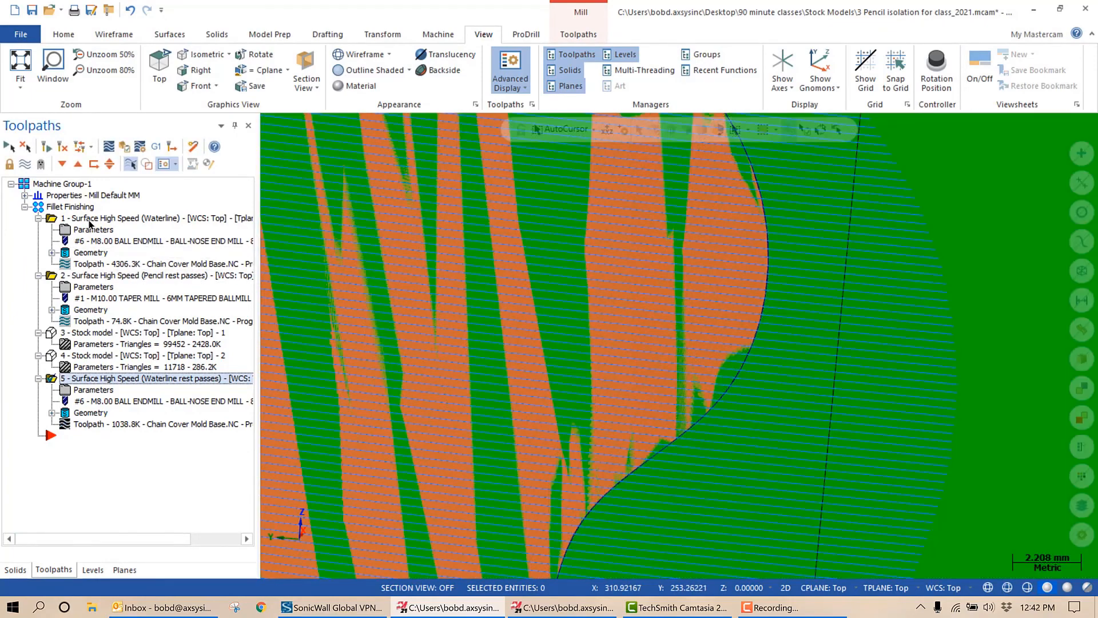
pyautogui.click(154, 218)
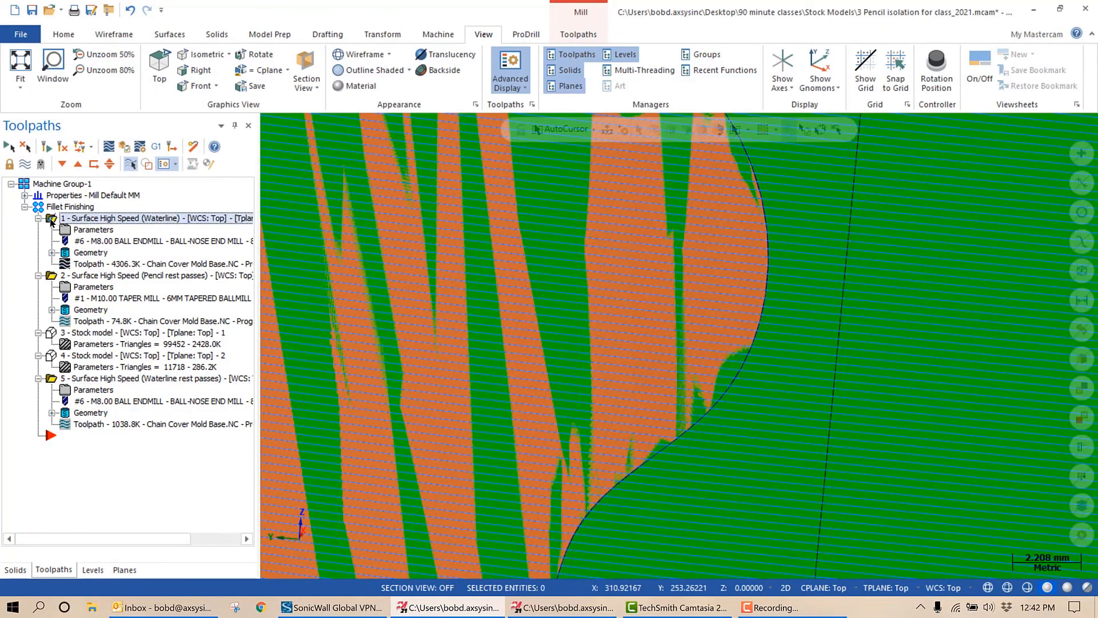